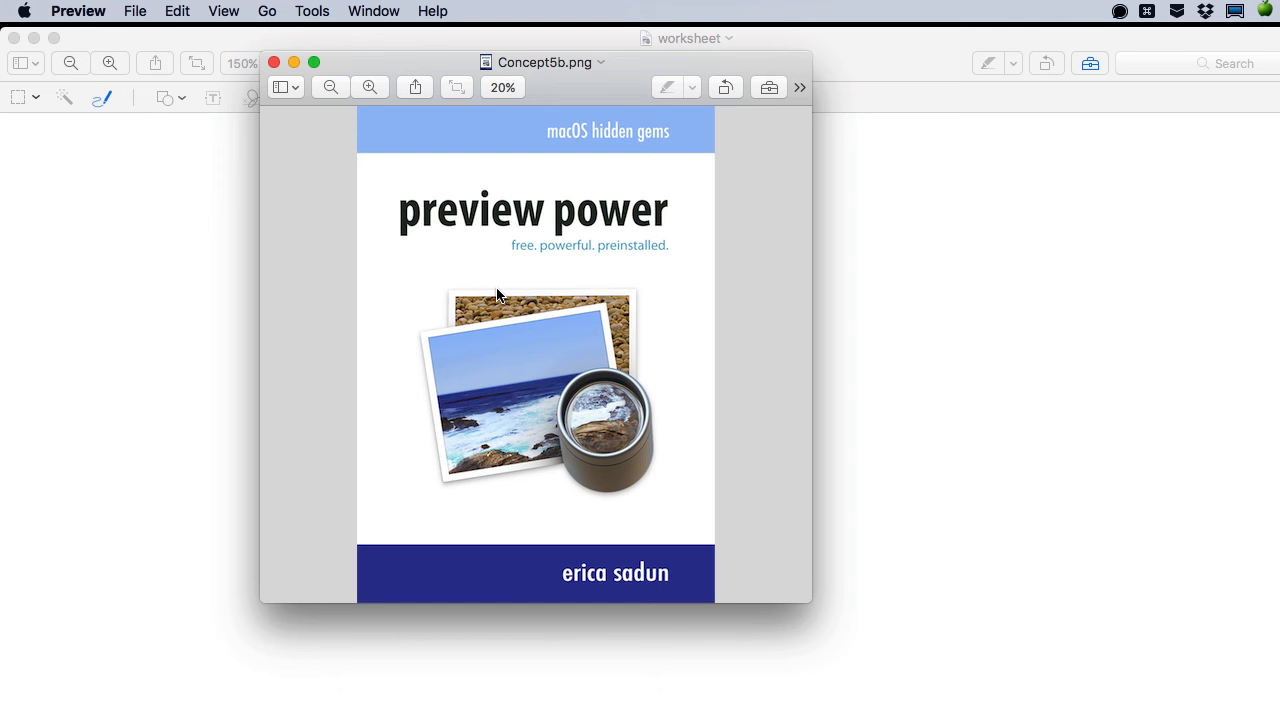
{"action": "mouse_move", "coordinate": [838, 50]}
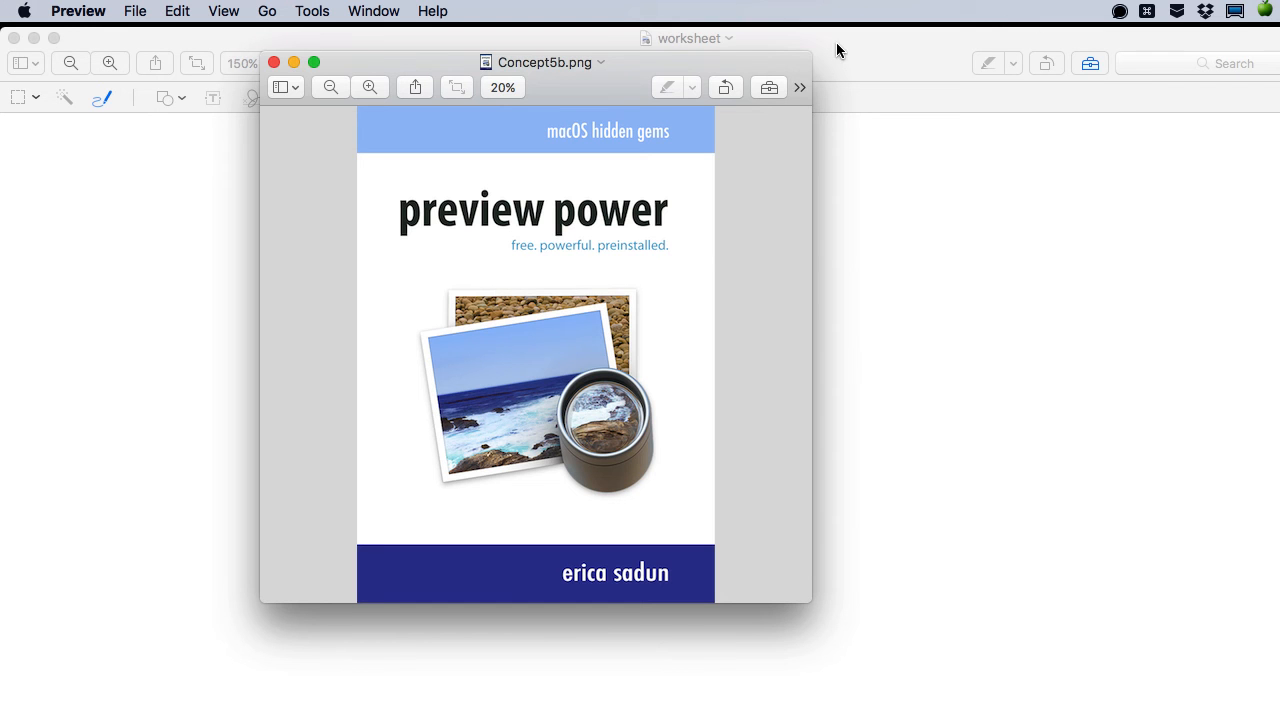
Step: Close the Concept5b.png image window so only the blank worksheet remains
{"action": "left_click", "coordinate": [274, 62]}
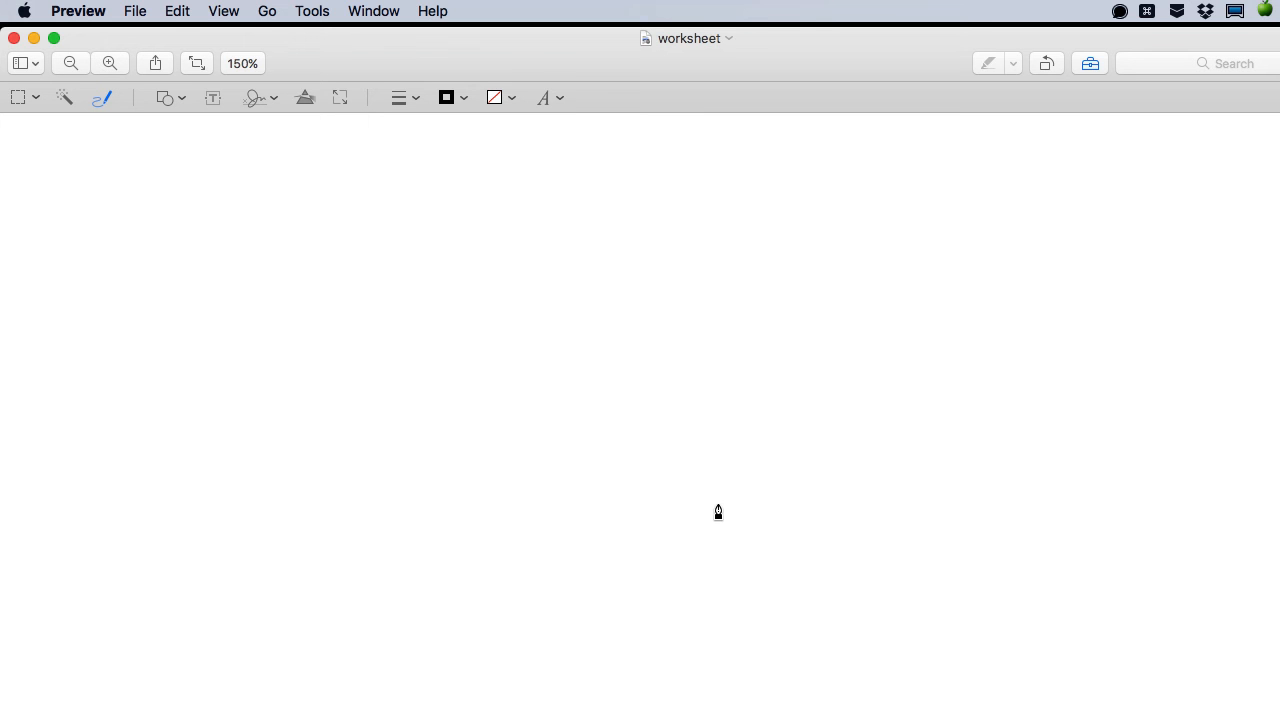
{"action": "mouse_move", "coordinate": [1047, 166]}
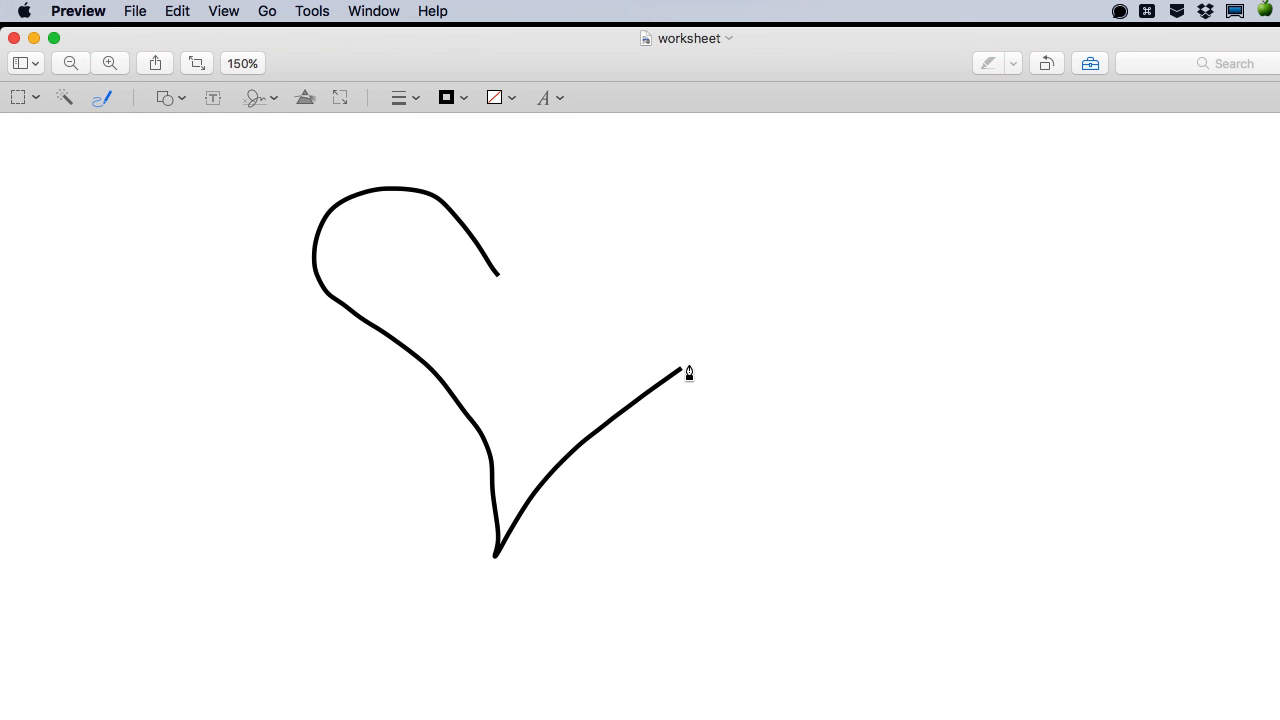
Step: Finish sketching a heart outline on the worksheet and keep it as a clean heart shape
{"action": "left_click_drag", "start_coordinate": [688, 375], "coordinate": [498, 295]}
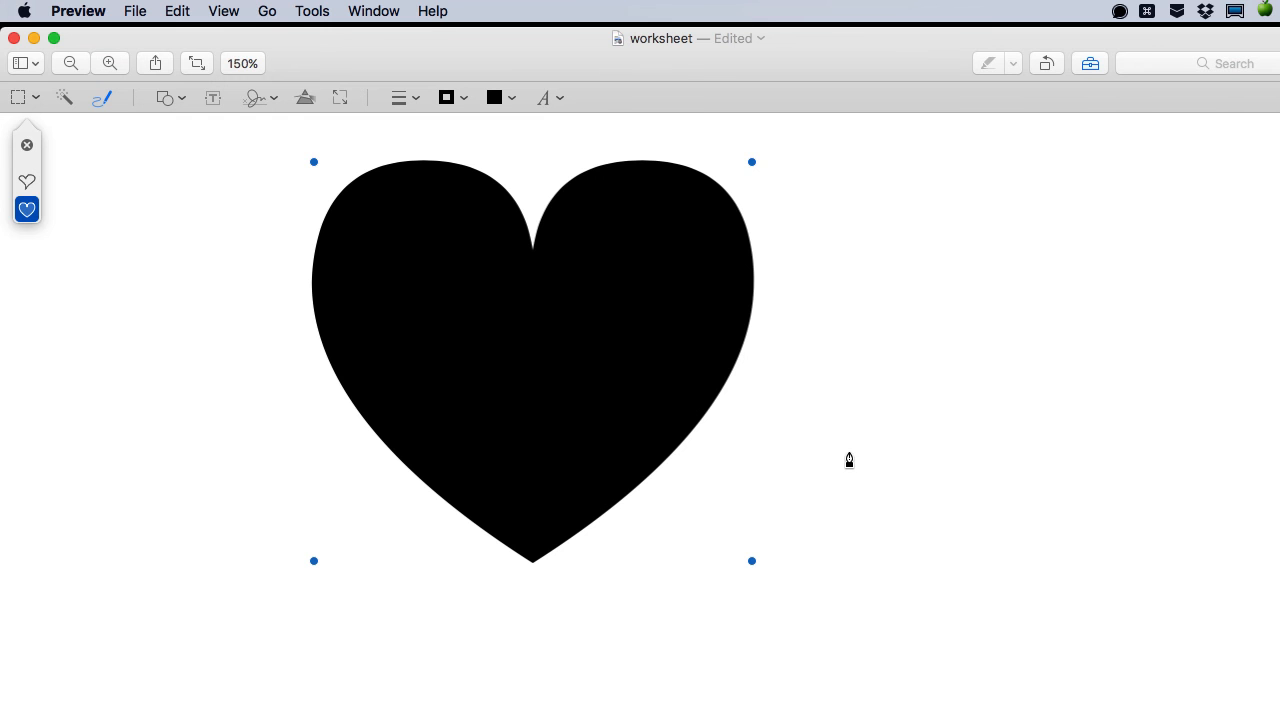
{"action": "mouse_move", "coordinate": [185, 592]}
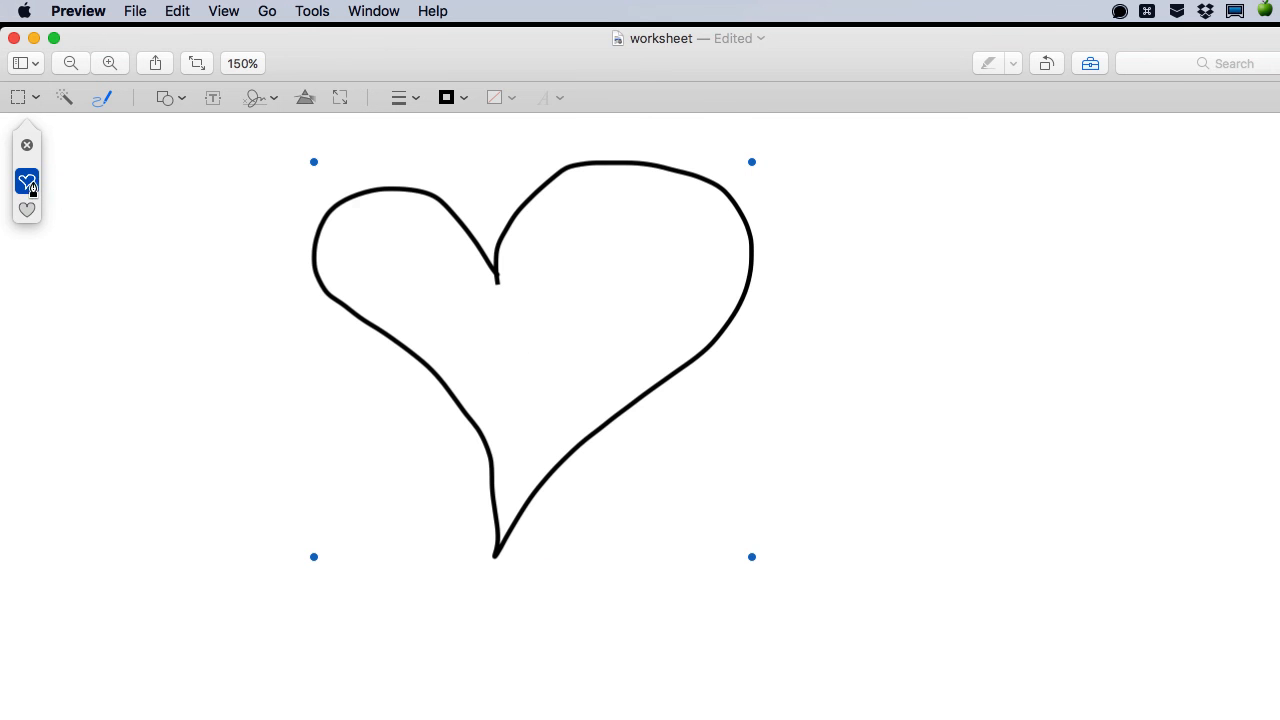
{"action": "mouse_move", "coordinate": [35, 185]}
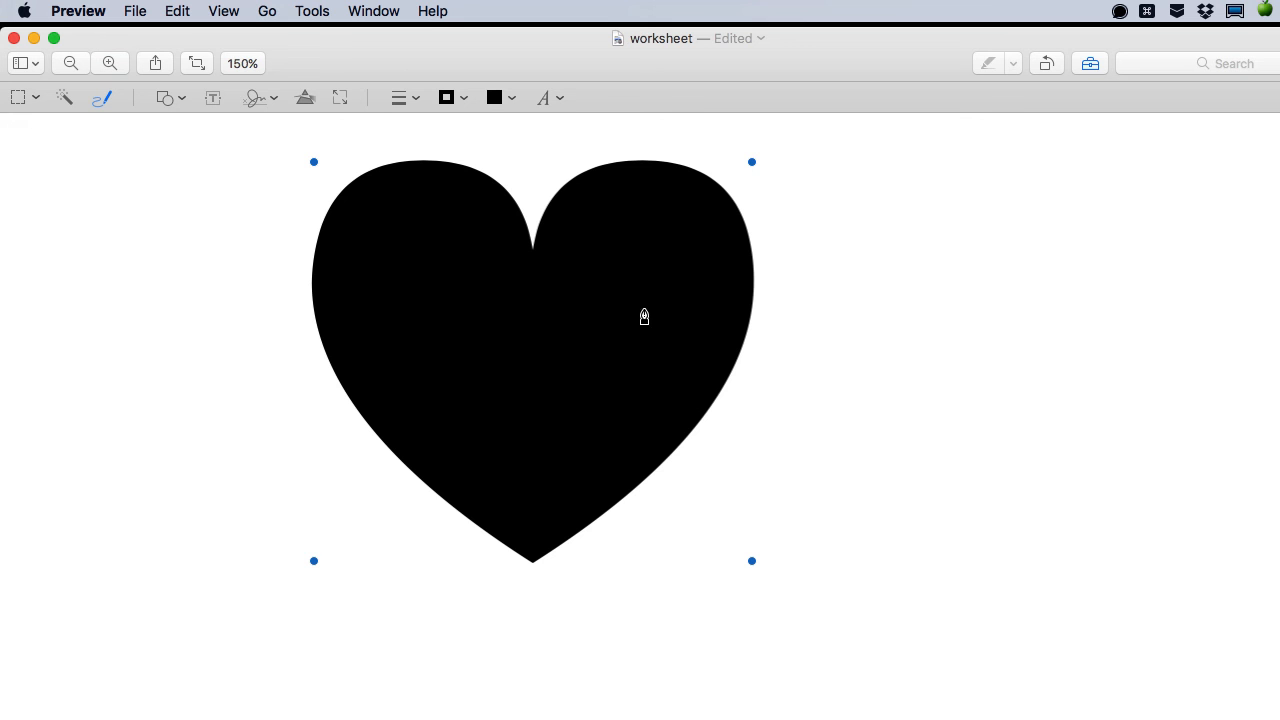
{"action": "mouse_move", "coordinate": [604, 302]}
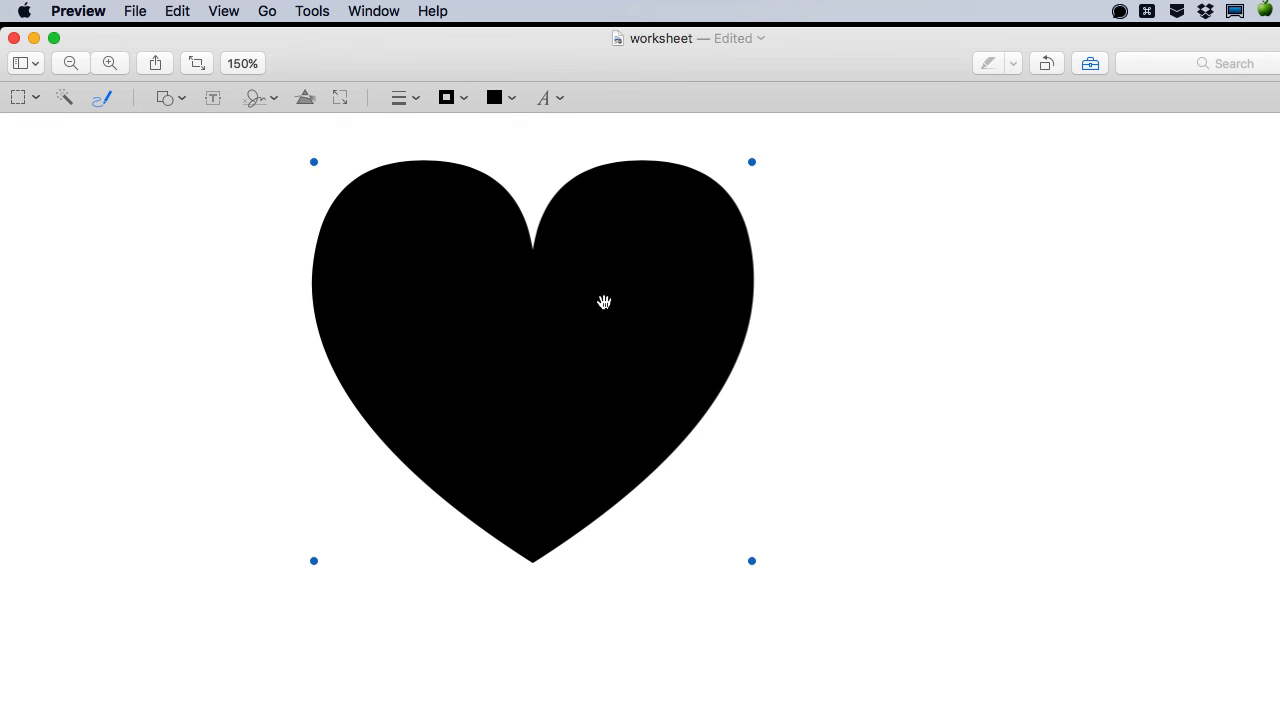
Step: Set the heart's fill colour to red and choose a thicker outline in Shape Style
{"action": "left_click", "coordinate": [494, 97]}
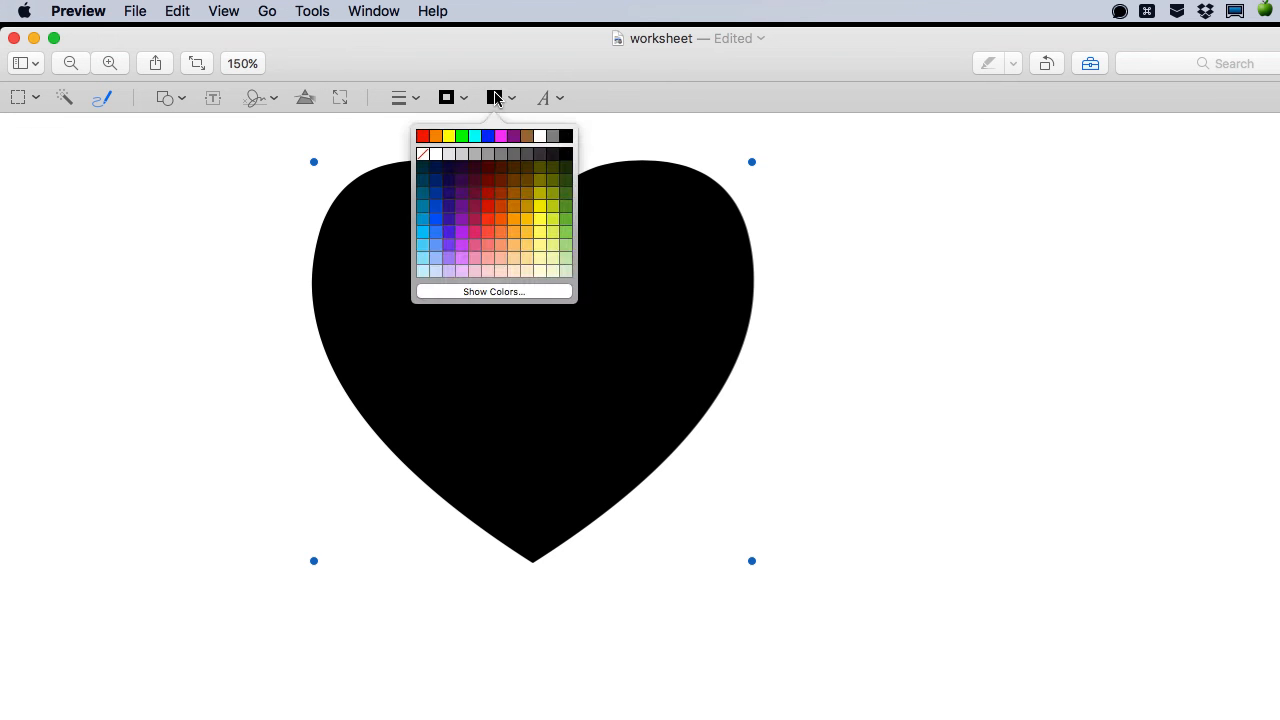
{"action": "left_click", "coordinate": [421, 136]}
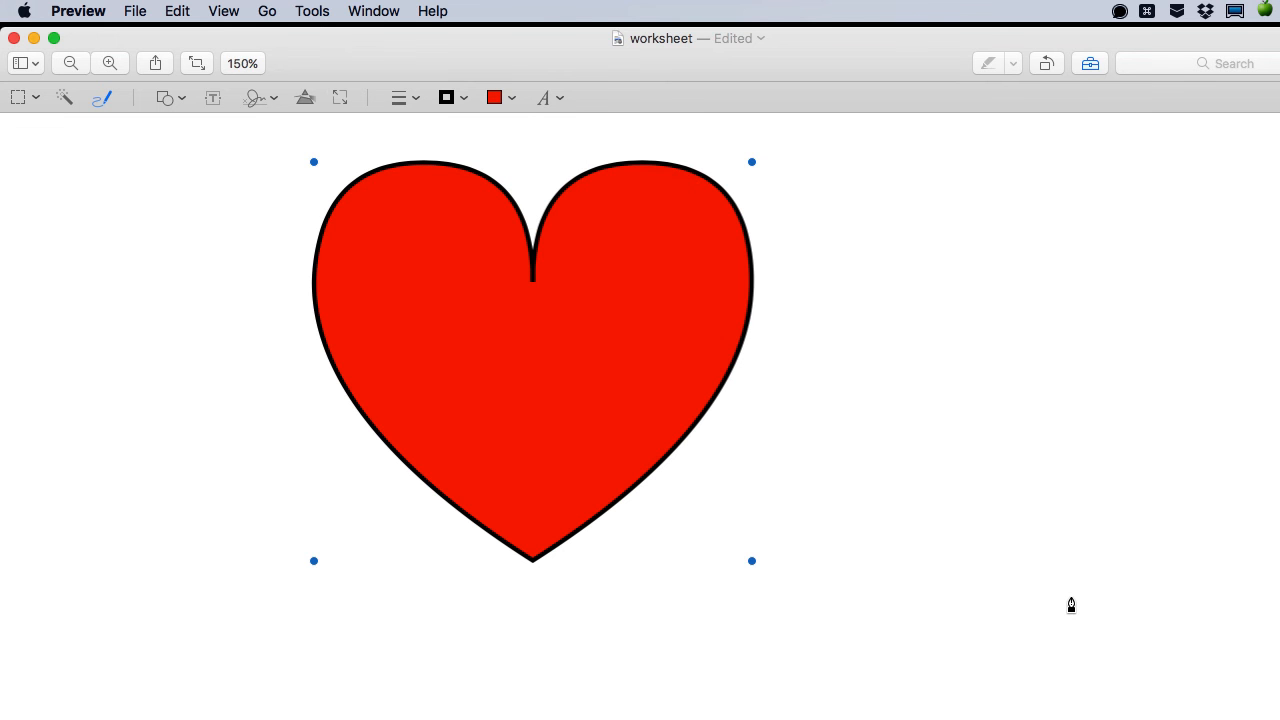
{"action": "mouse_move", "coordinate": [571, 255]}
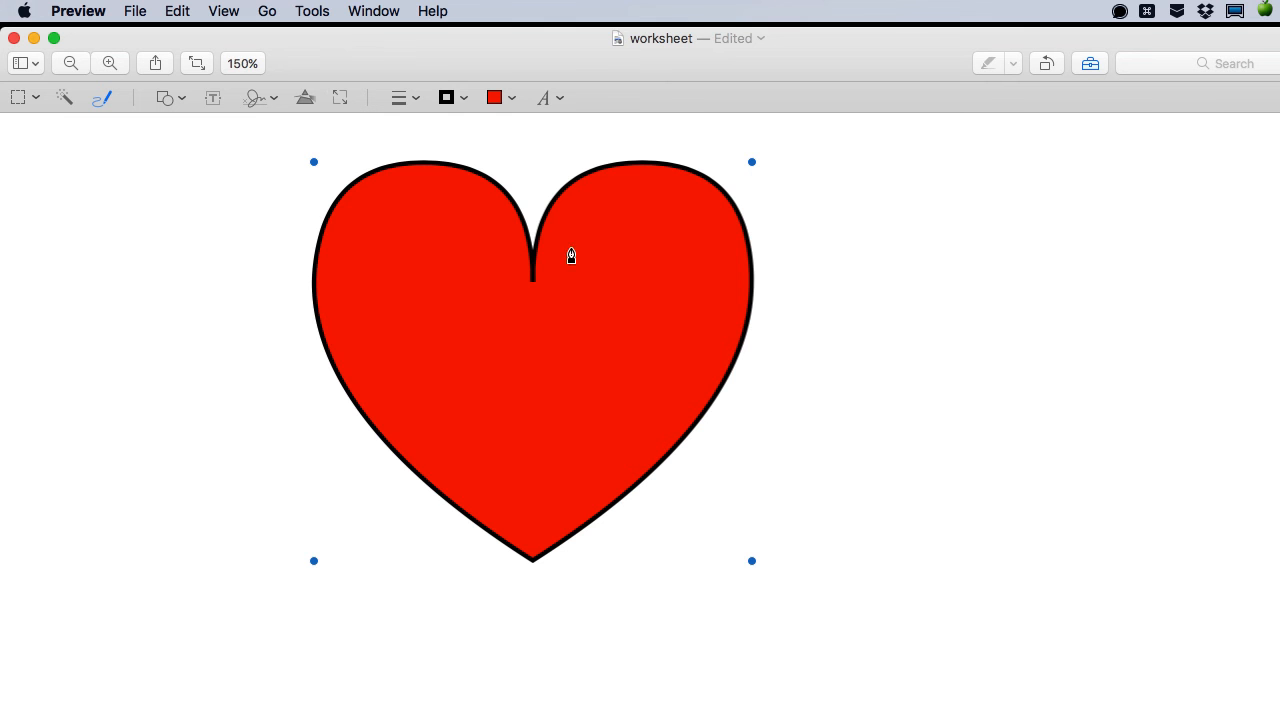
{"action": "left_click", "coordinate": [399, 97]}
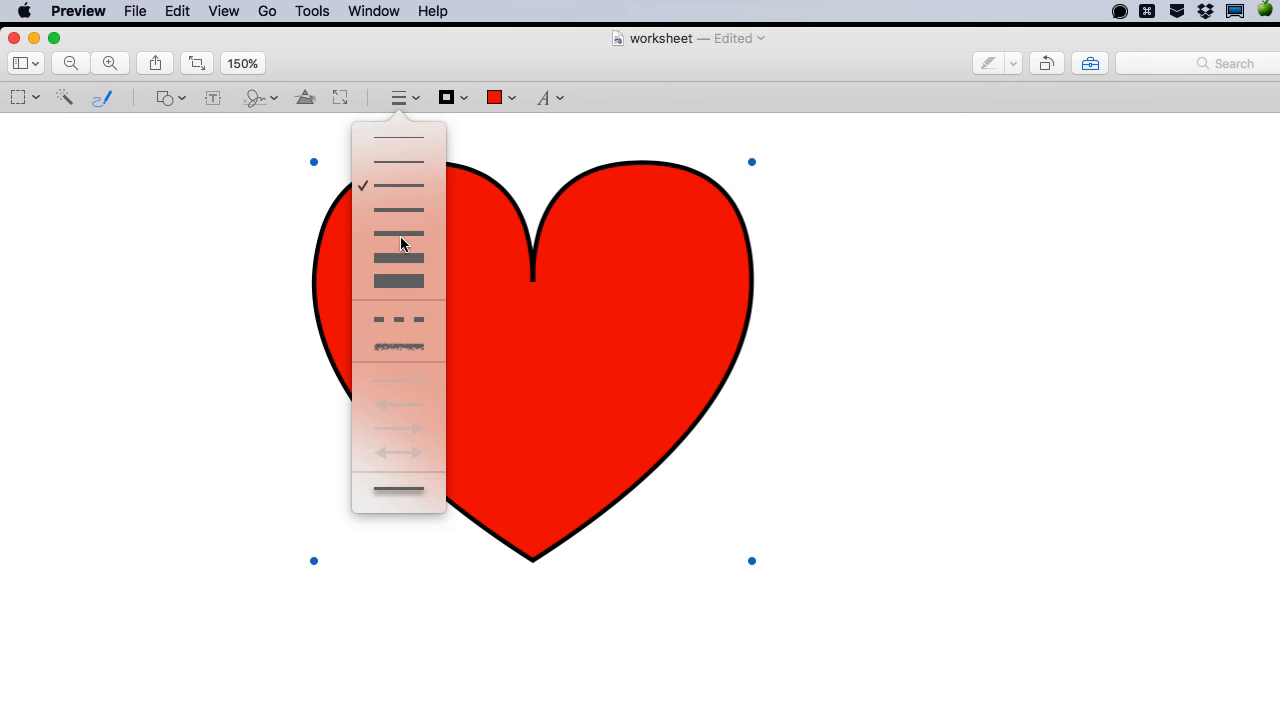
{"action": "left_click", "coordinate": [398, 259]}
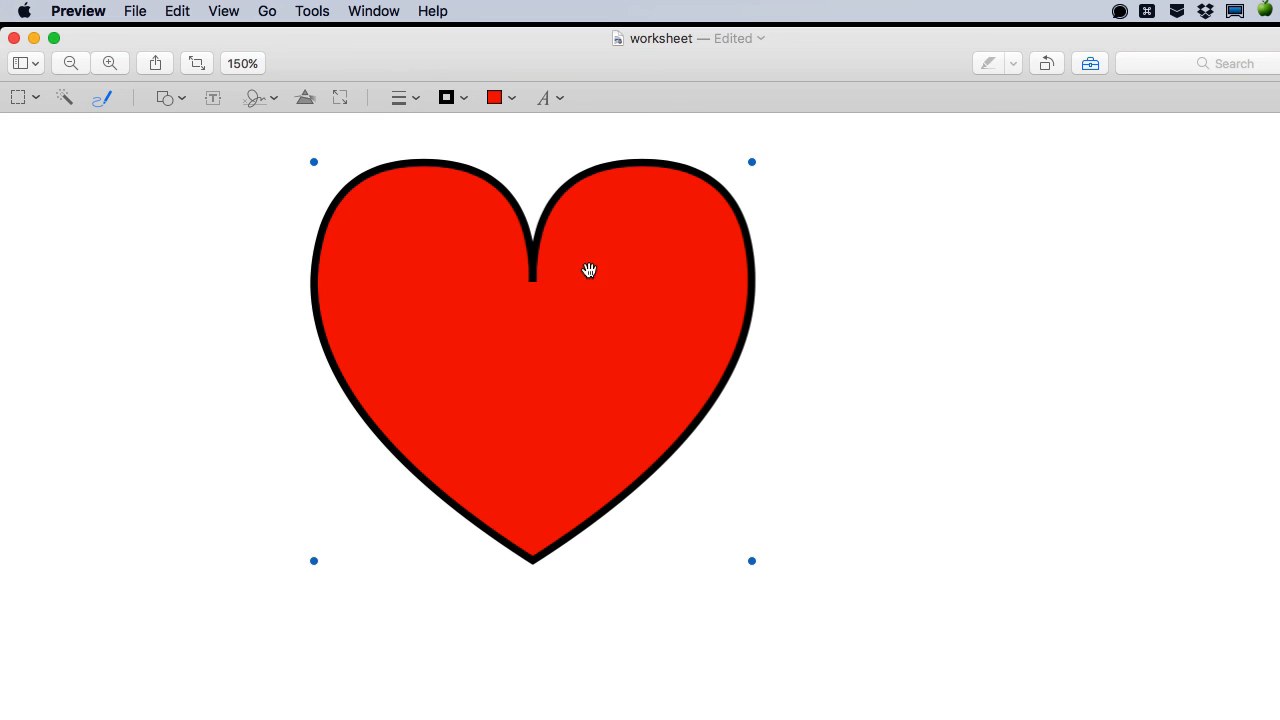
{"action": "mouse_move", "coordinate": [907, 457]}
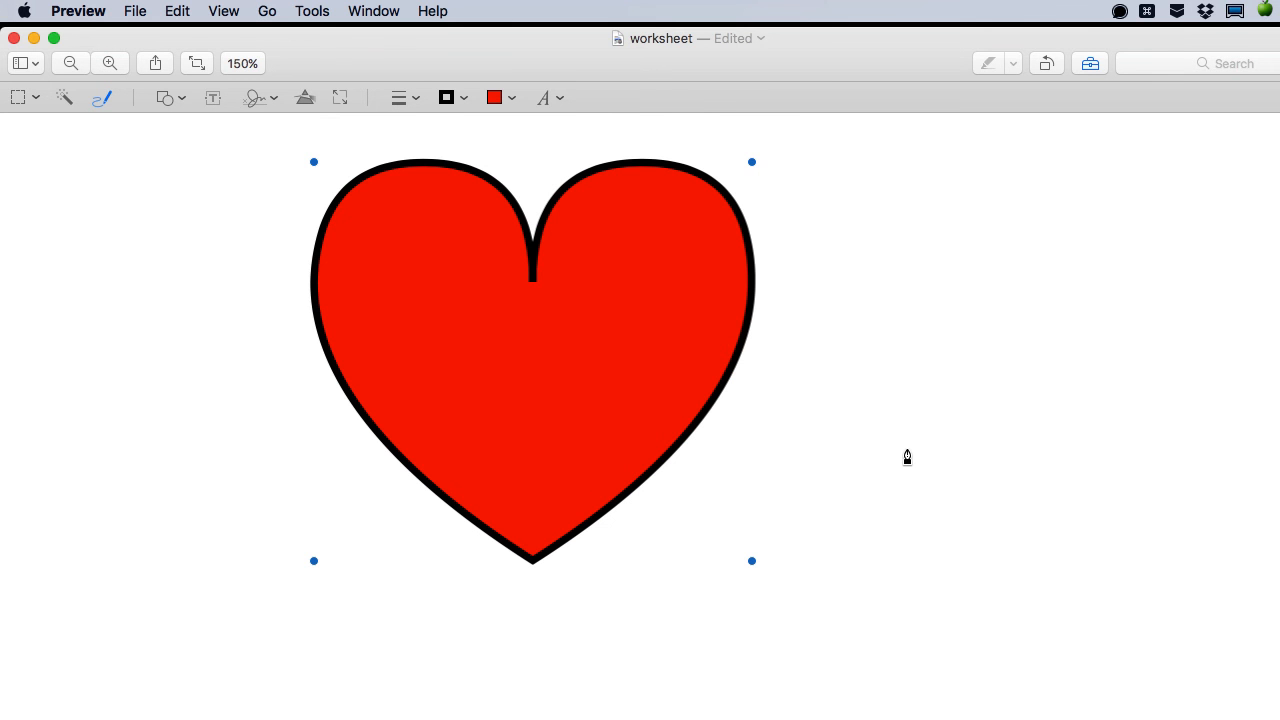
Step: Deselect the heart and keep the smooth recognized arrow instead of the hand-drawn one
{"action": "left_click", "coordinate": [843, 278]}
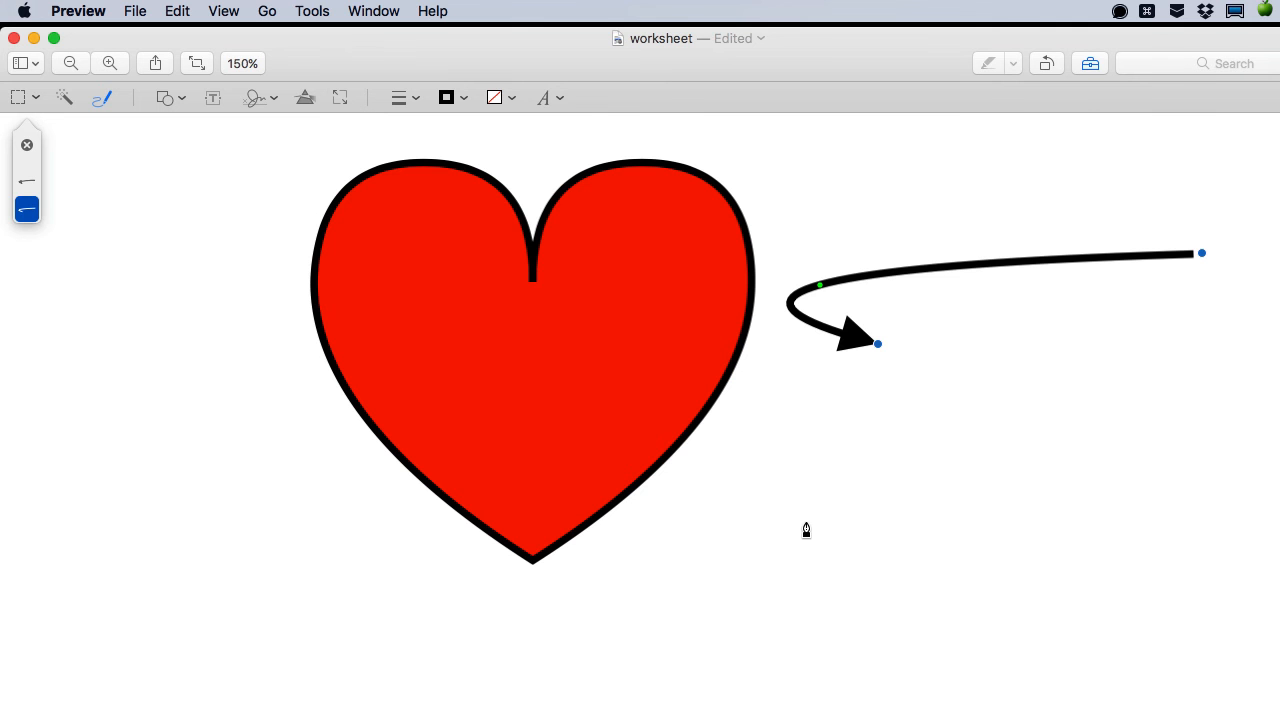
{"action": "mouse_move", "coordinate": [67, 182]}
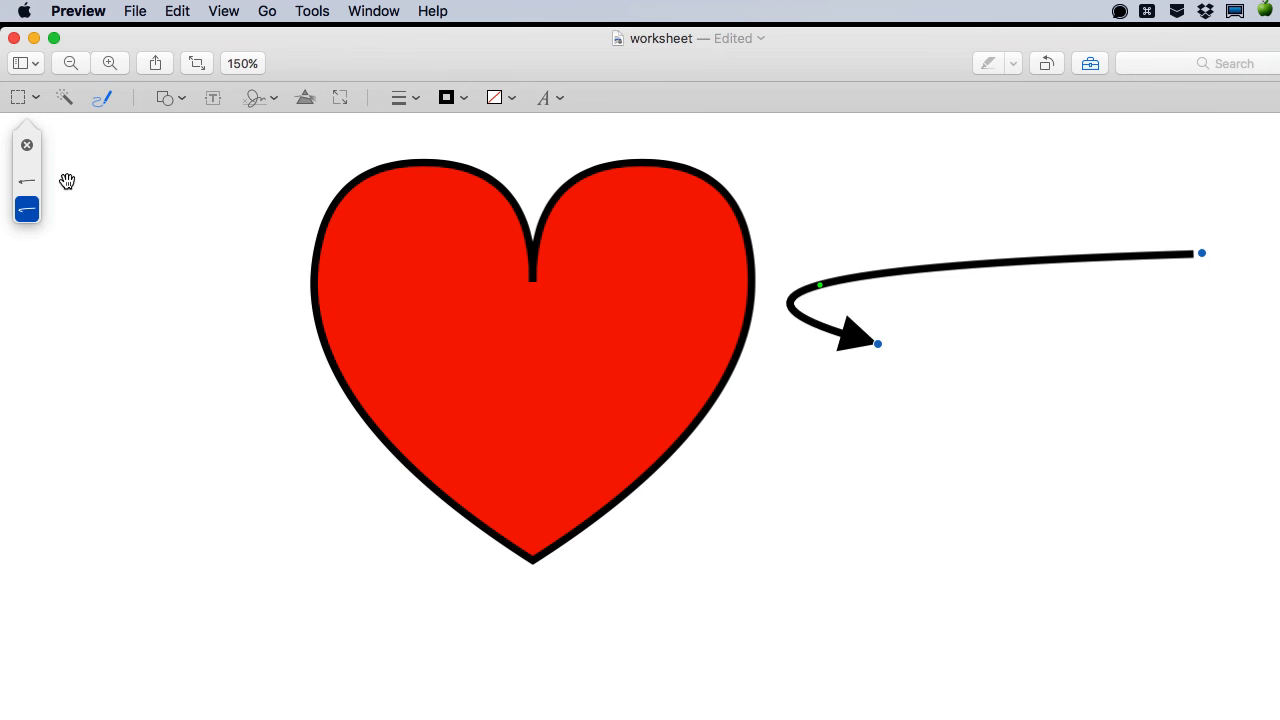
{"action": "left_click", "coordinate": [26, 181]}
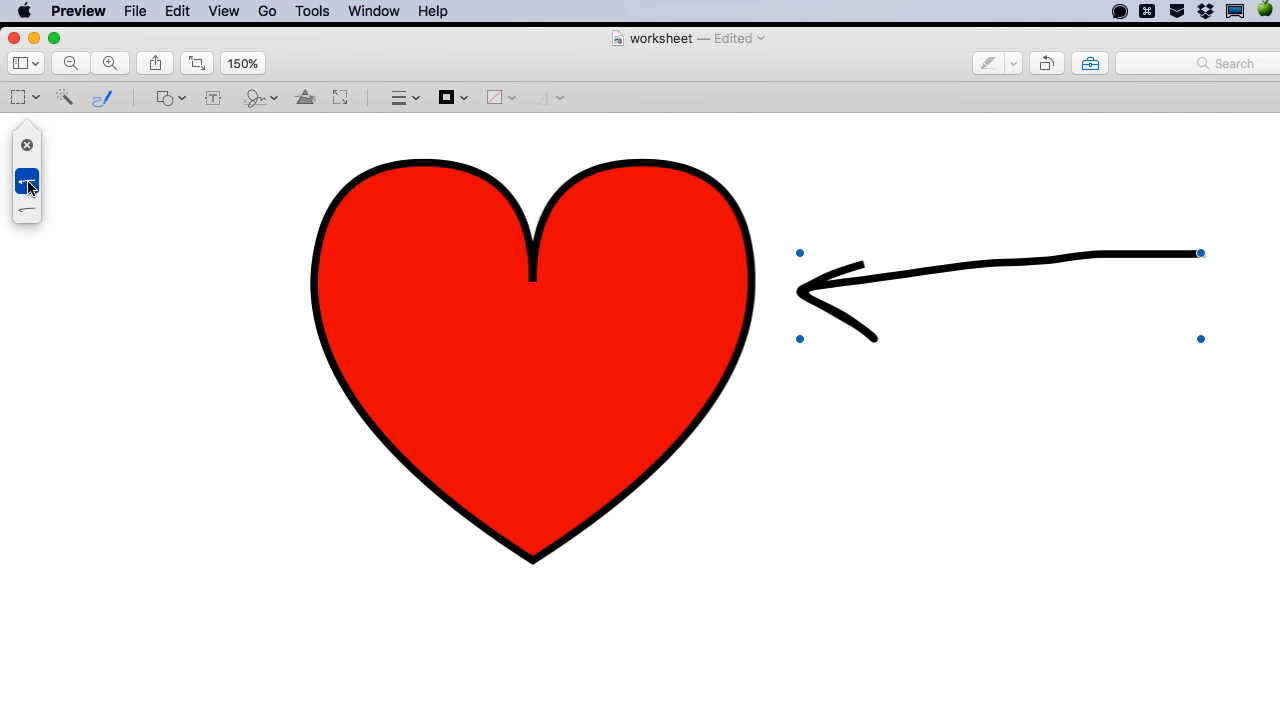
{"action": "left_click", "coordinate": [27, 208]}
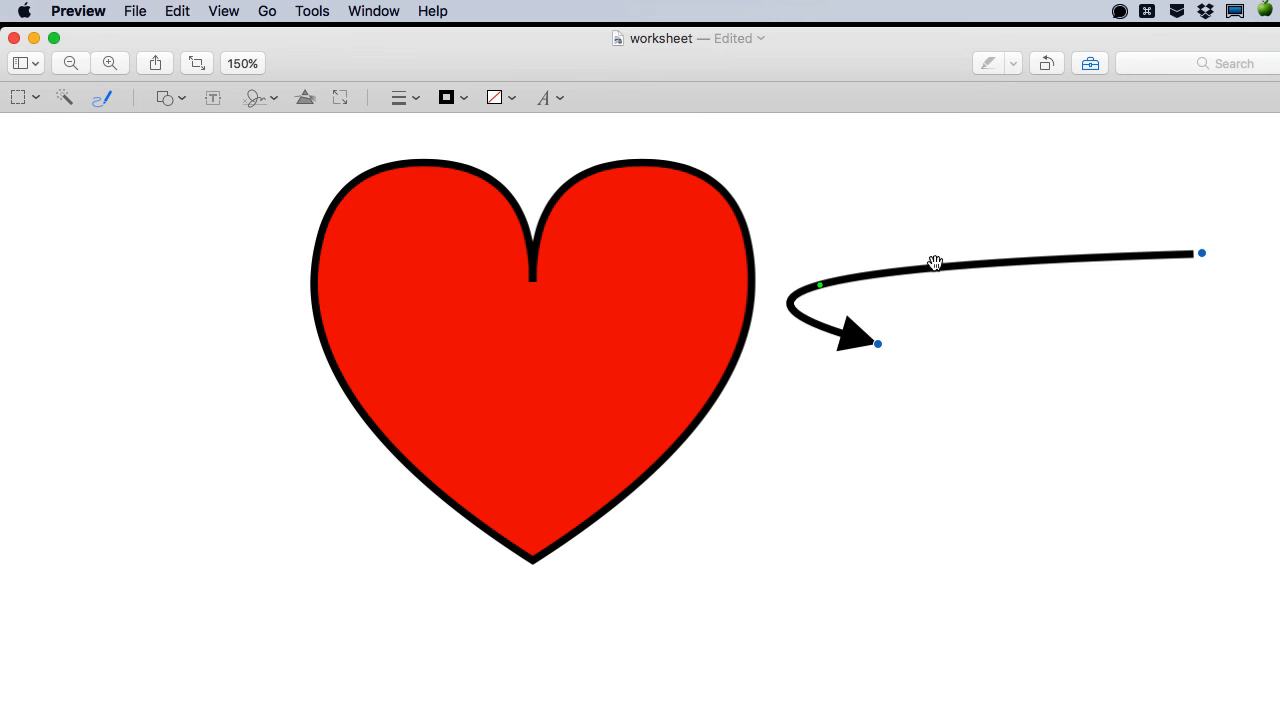
{"action": "mouse_move", "coordinate": [820, 290]}
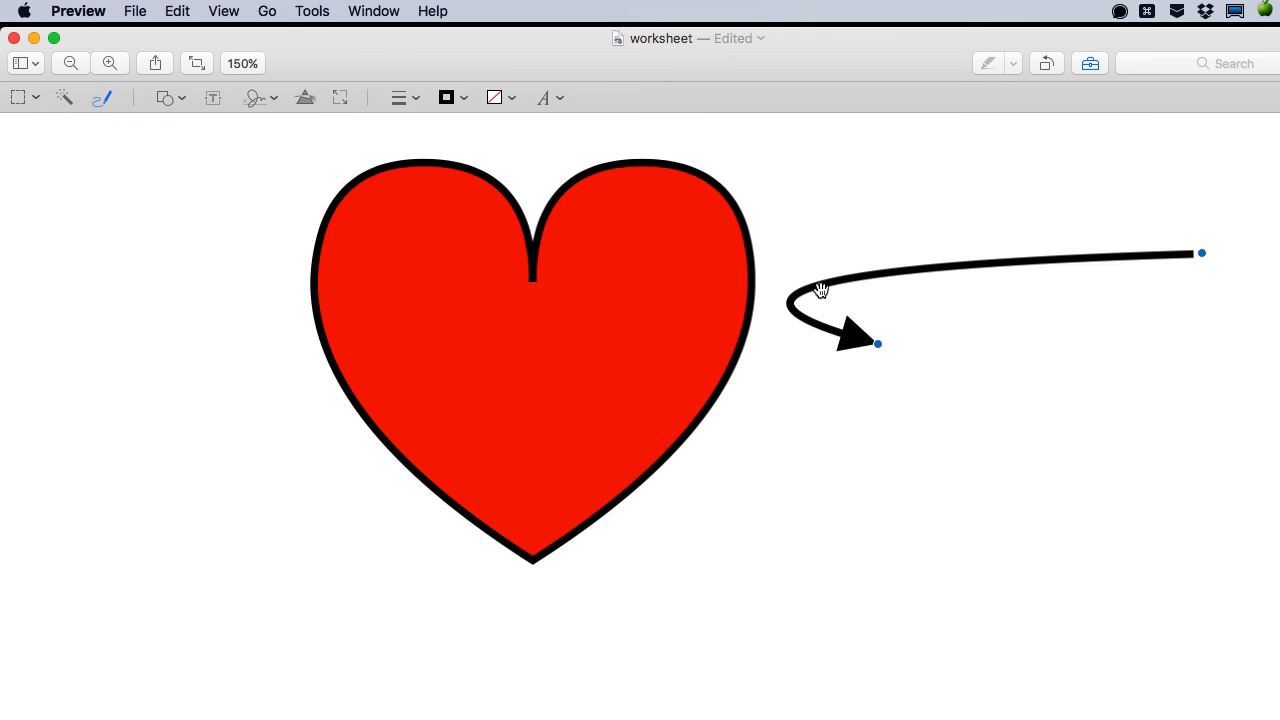
Step: Straighten the arrow, shorten it, and place its tip at the heart's right edge
{"action": "left_click_drag", "start_coordinate": [820, 290], "coordinate": [1024, 279]}
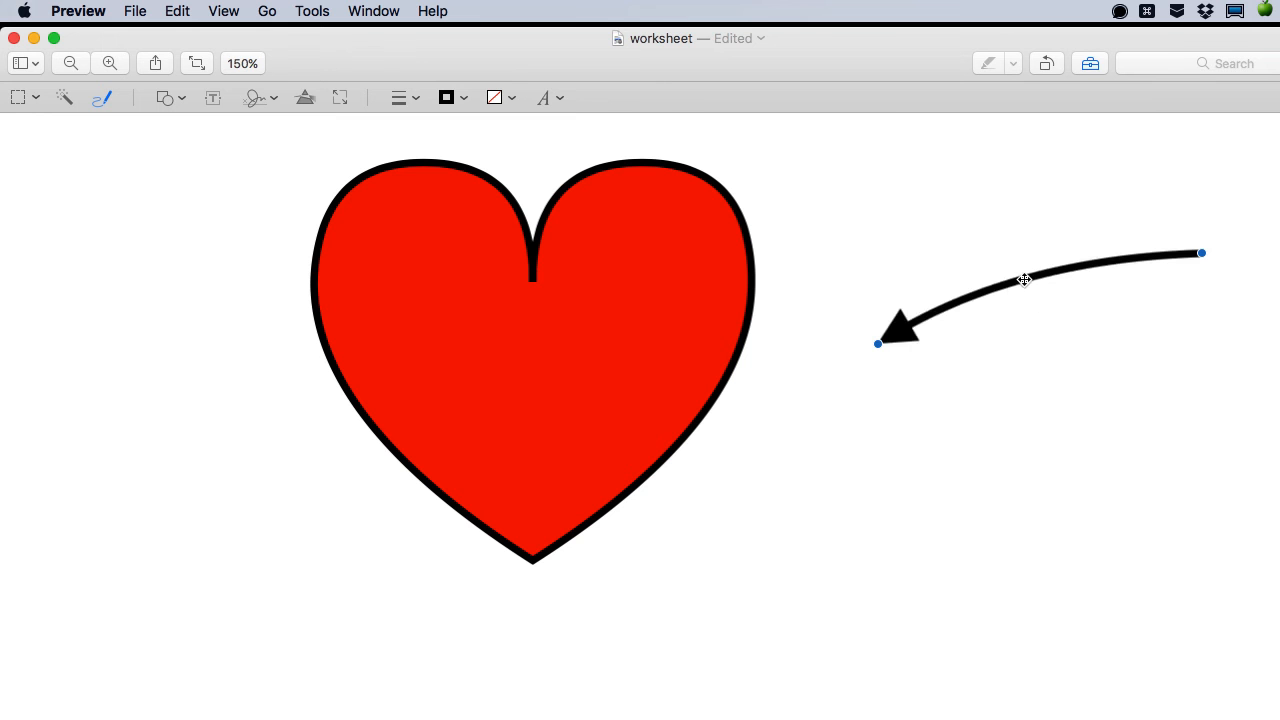
{"action": "left_click_drag", "start_coordinate": [1024, 279], "coordinate": [1035, 298]}
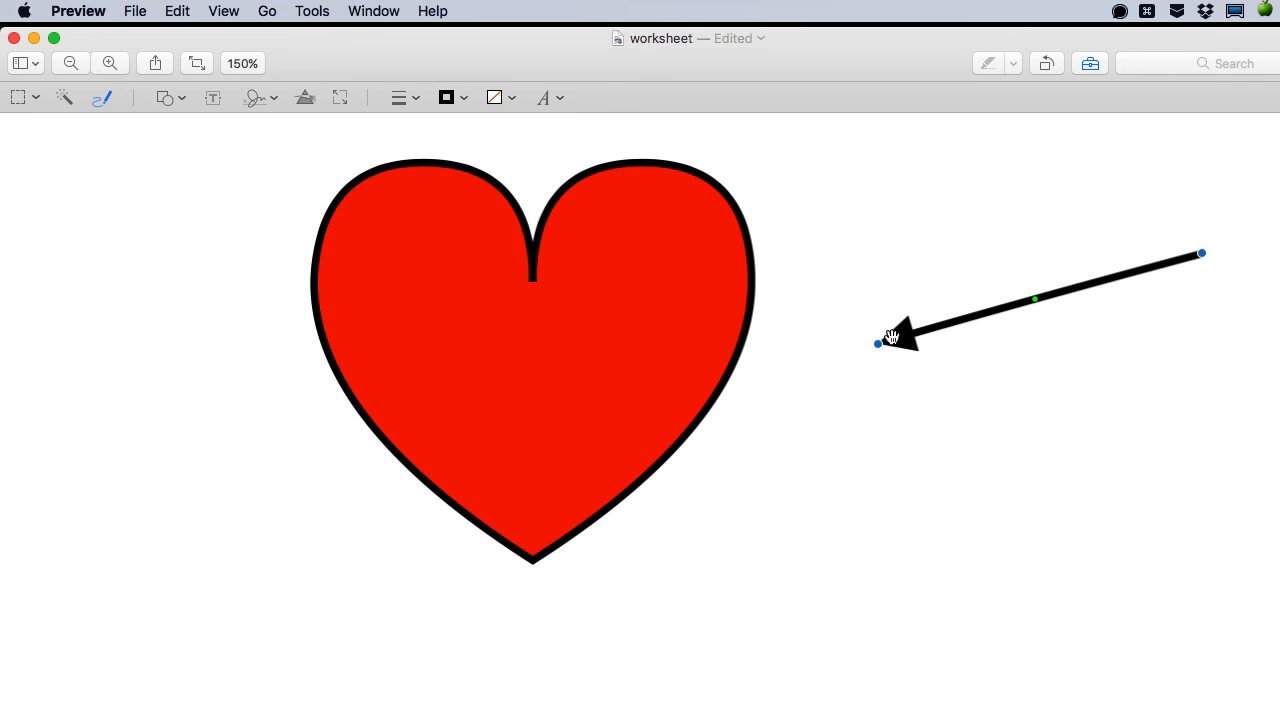
{"action": "left_click_drag", "start_coordinate": [893, 336], "coordinate": [838, 329]}
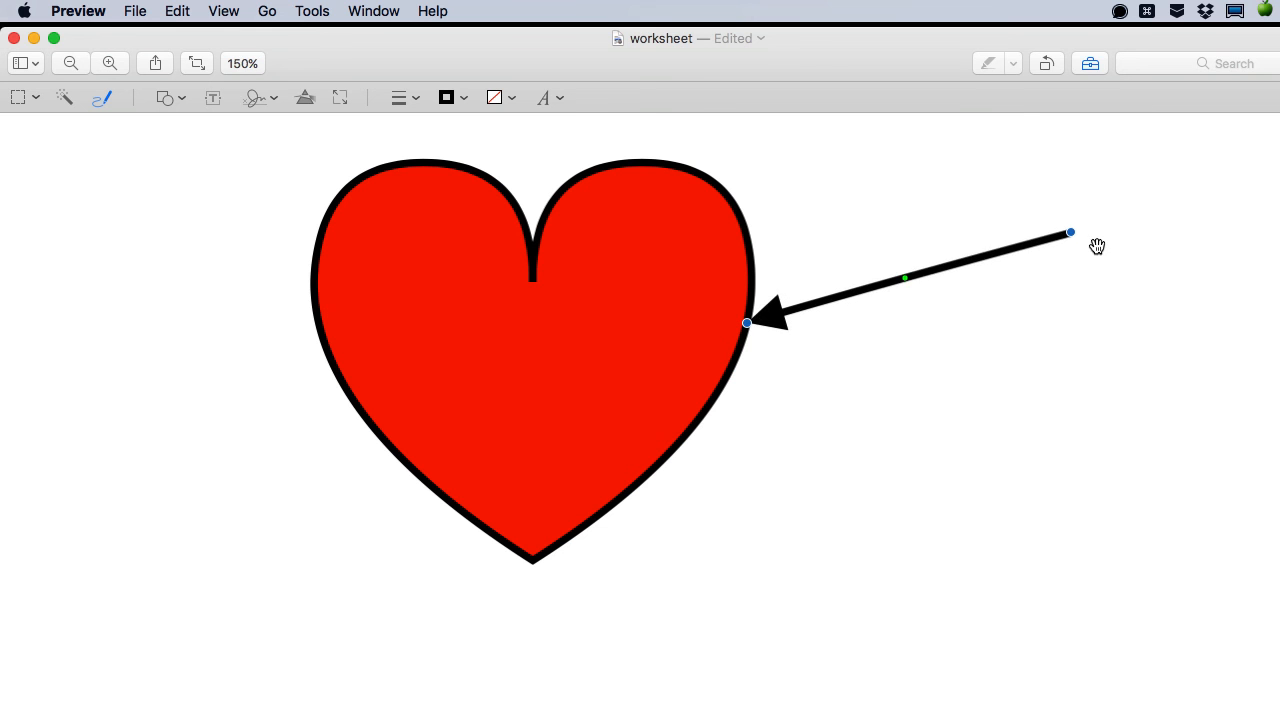
{"action": "left_click_drag", "start_coordinate": [1070, 233], "coordinate": [955, 320]}
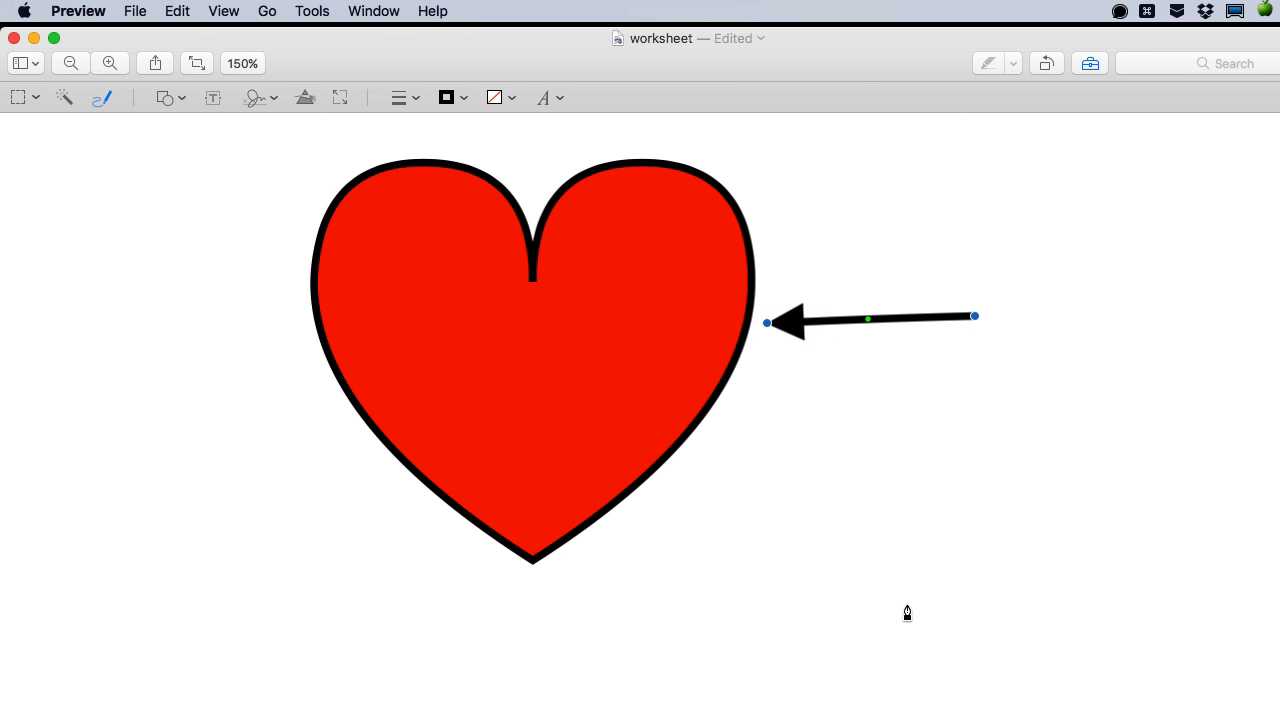
{"action": "mouse_move", "coordinate": [14, 38]}
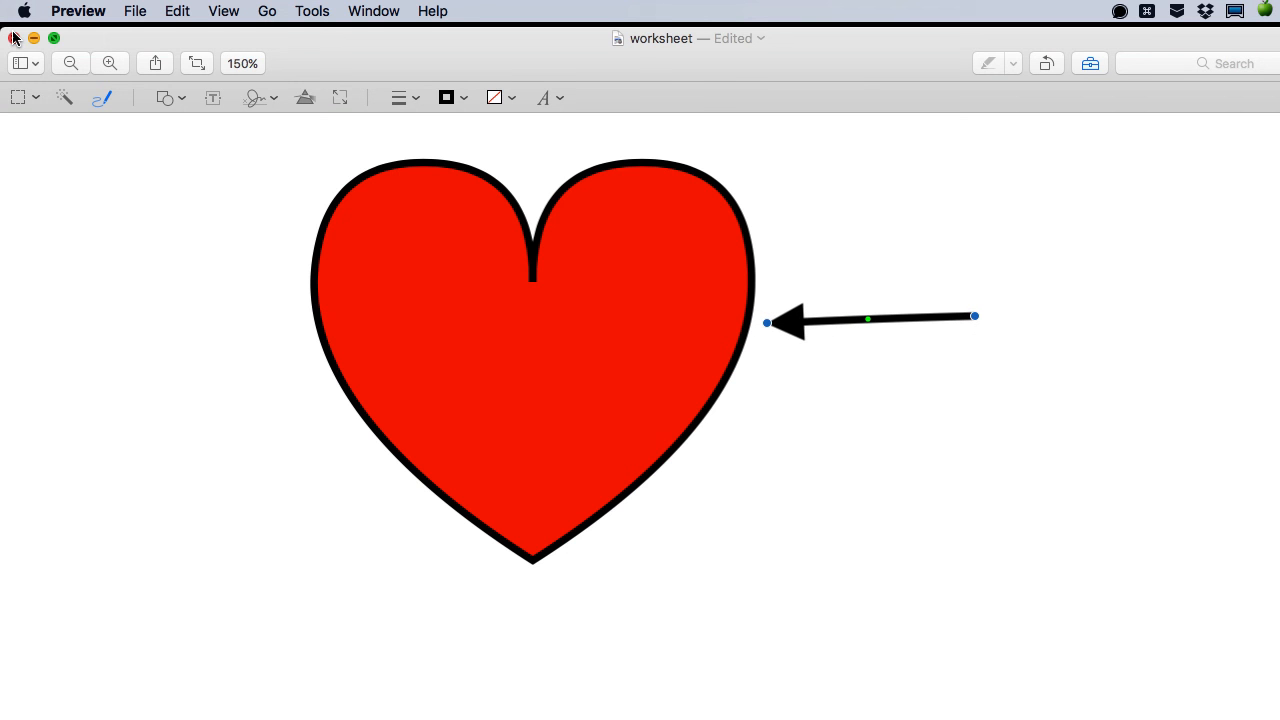
{"action": "mouse_move", "coordinate": [800, 193]}
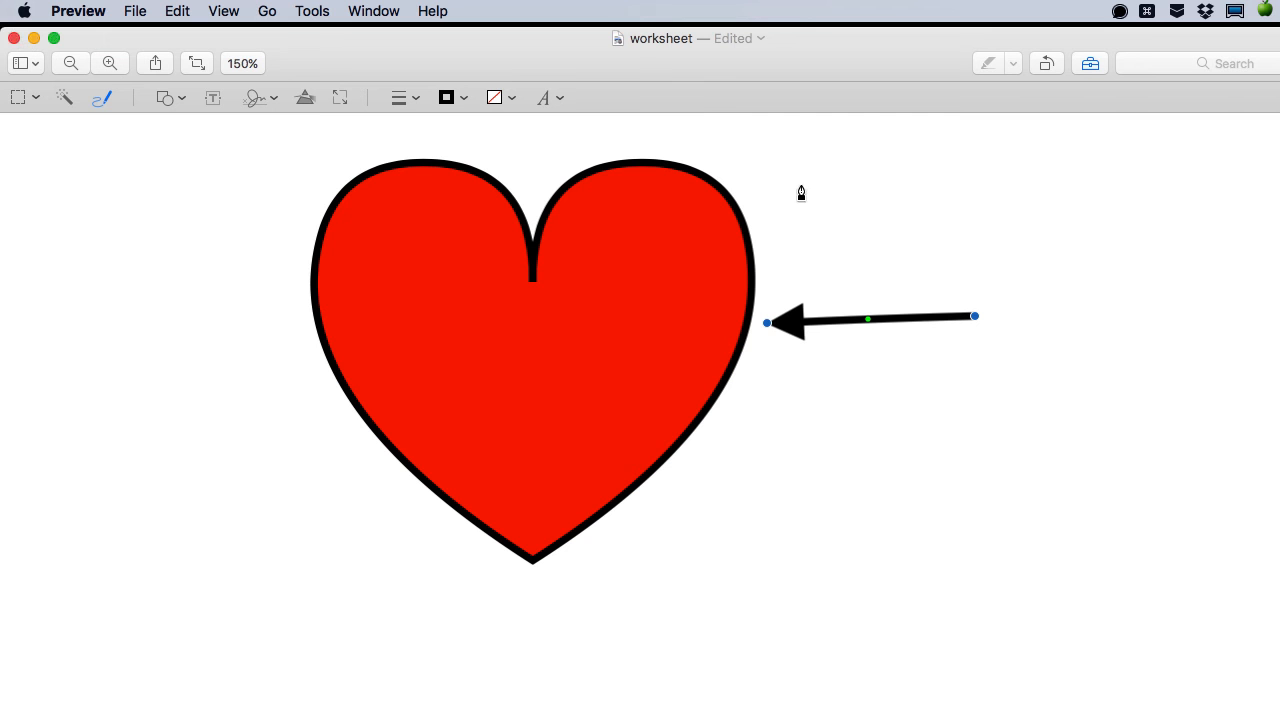
{"action": "mouse_move", "coordinate": [1044, 274]}
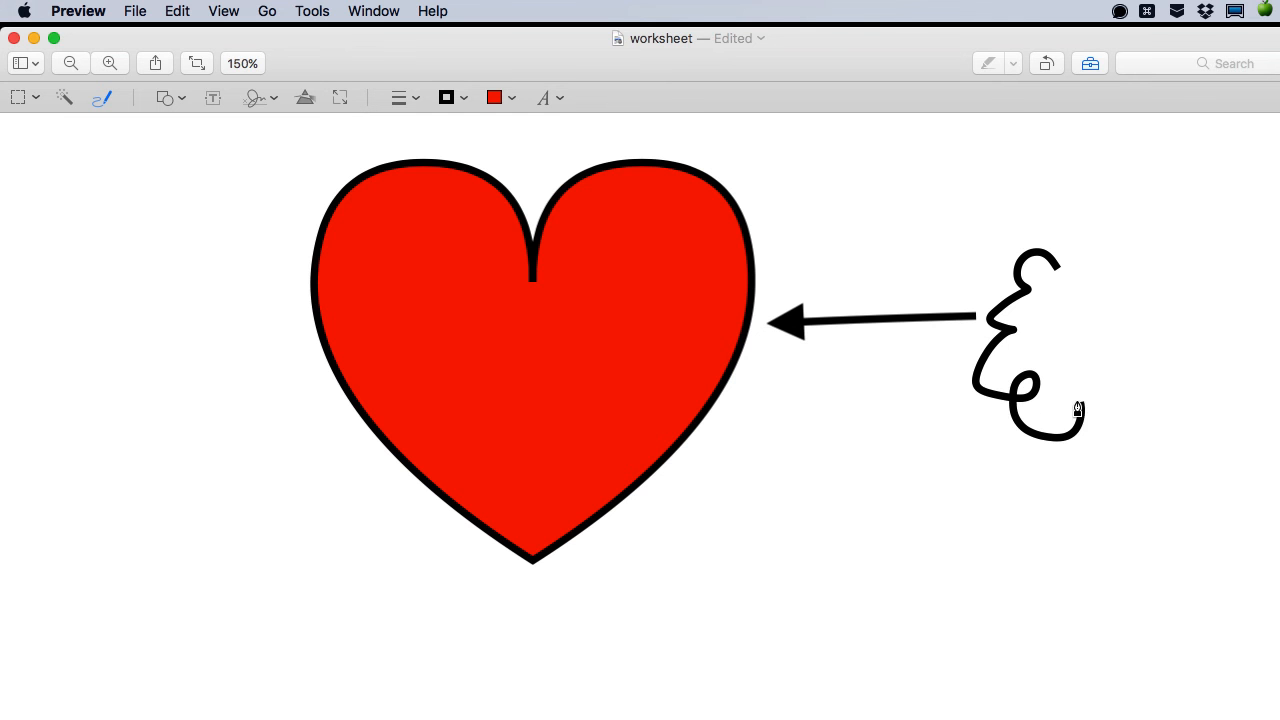
Step: Sketch a thought bubble right of the arrow, remove its fill, and attach the arrow's tail
{"action": "left_click_drag", "start_coordinate": [1075, 415], "coordinate": [1120, 245]}
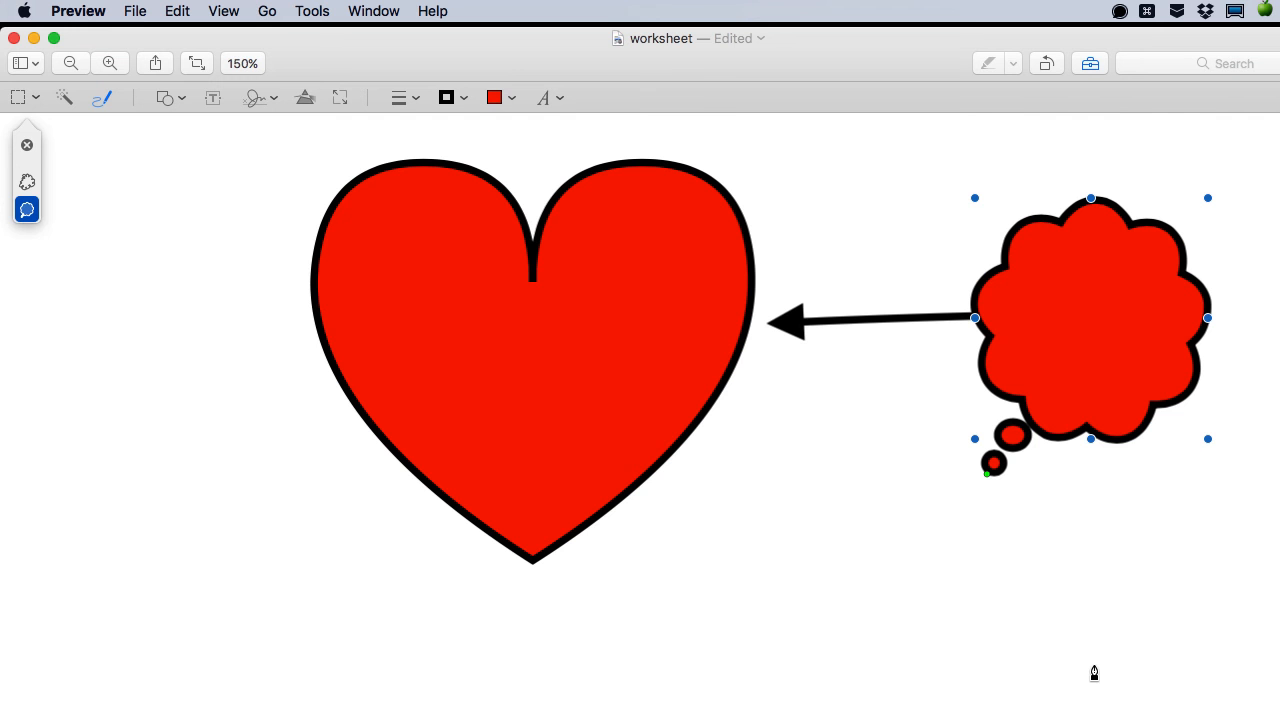
{"action": "left_click", "coordinate": [493, 97]}
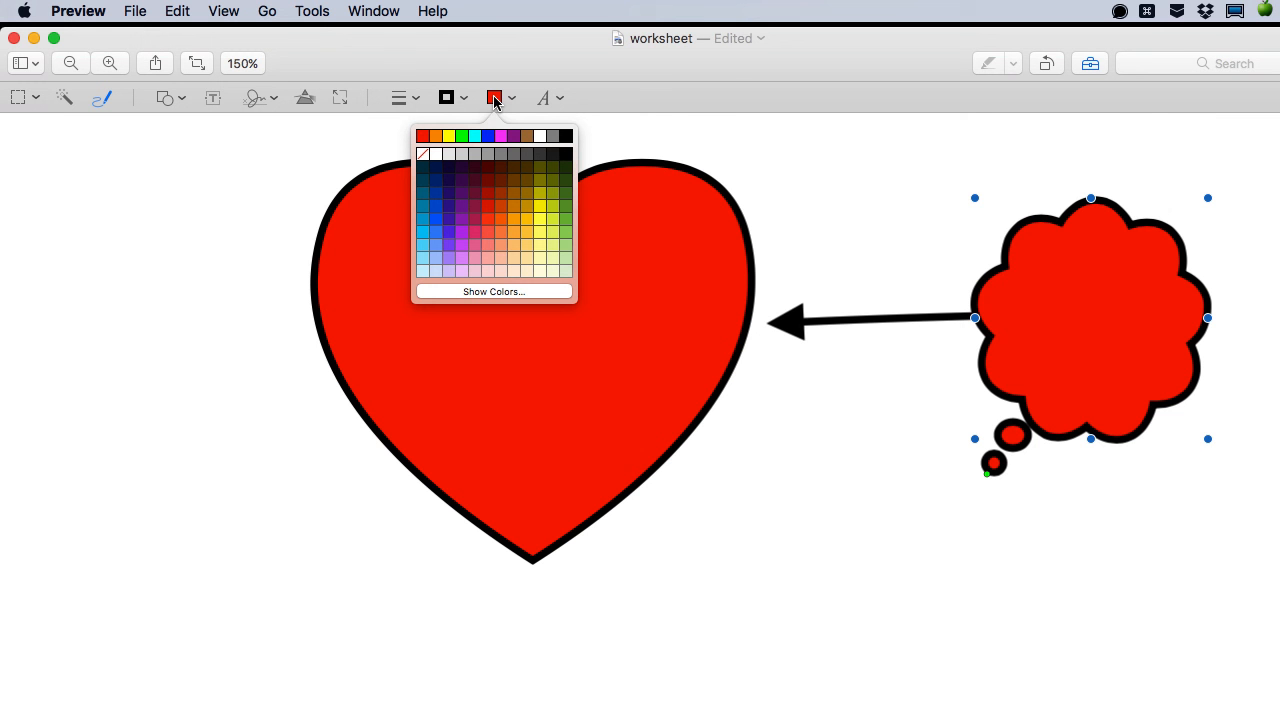
{"action": "mouse_move", "coordinate": [424, 154]}
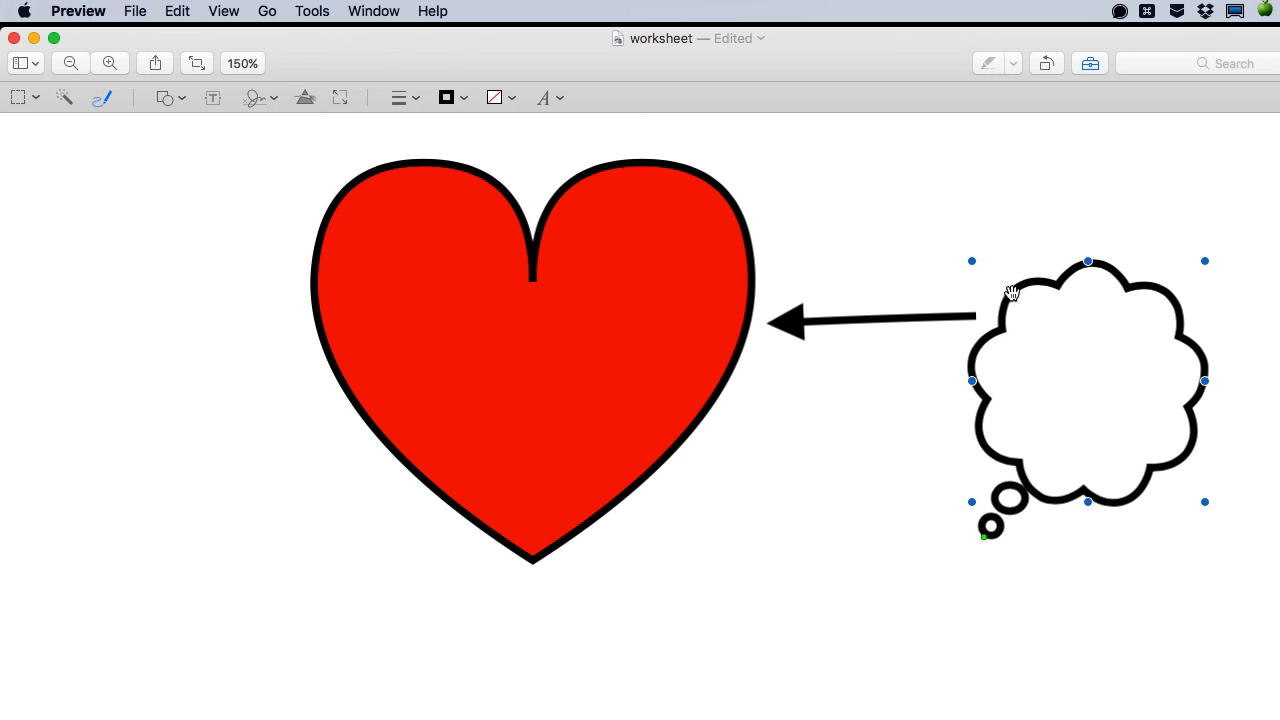
{"action": "left_click_drag", "start_coordinate": [975, 323], "coordinate": [958, 408]}
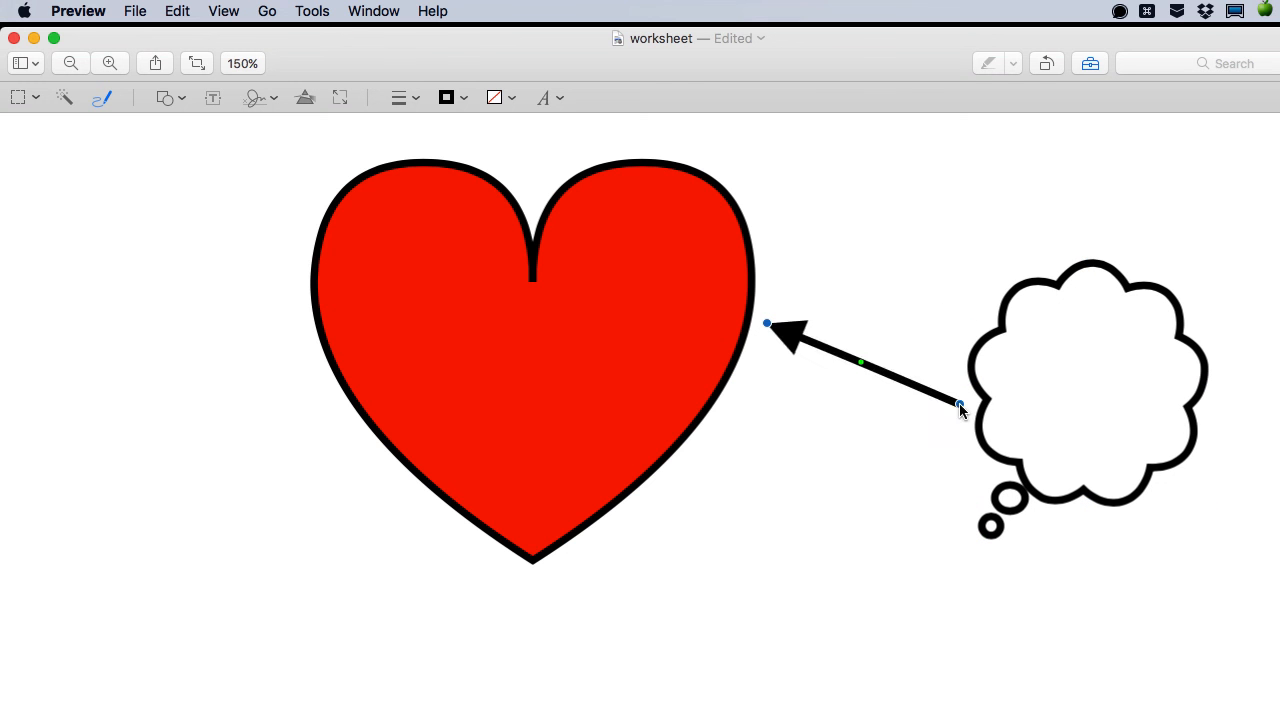
Step: Curve the arrow toward the heart and place 'Thinking of You' text inside the bubble
{"action": "left_click_drag", "start_coordinate": [860, 362], "coordinate": [845, 427]}
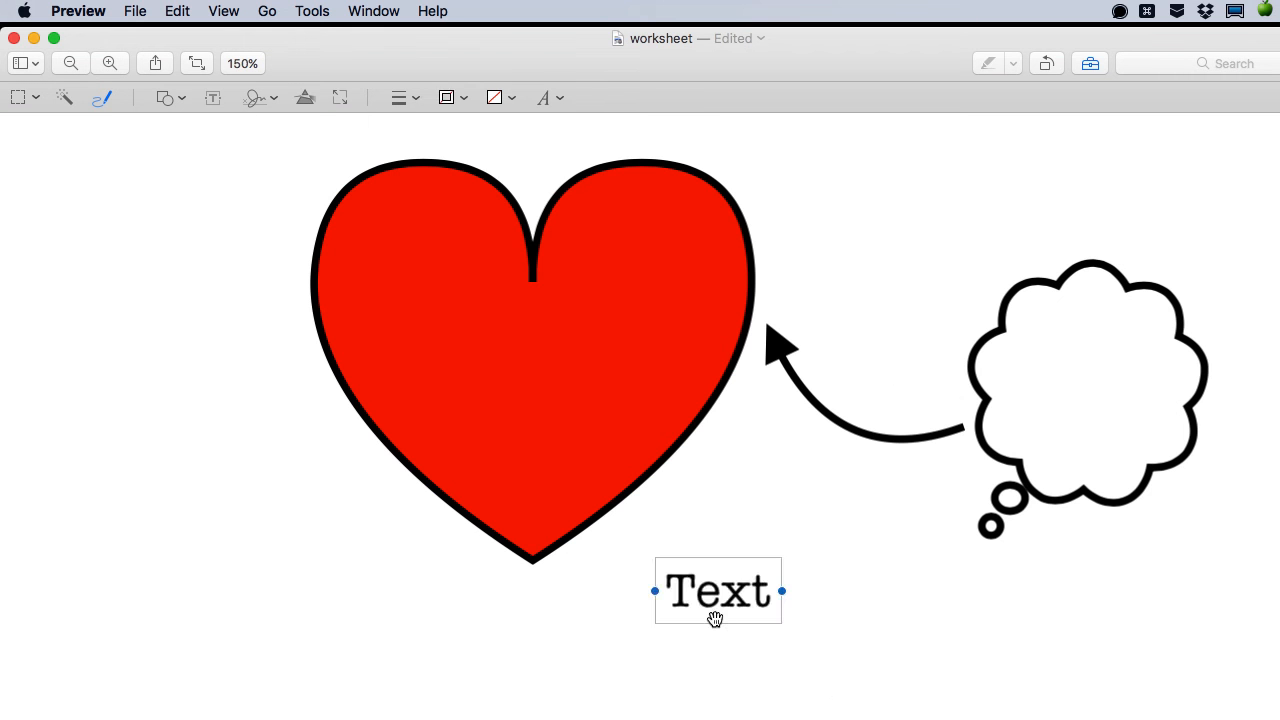
{"action": "type", "text": "Think"}
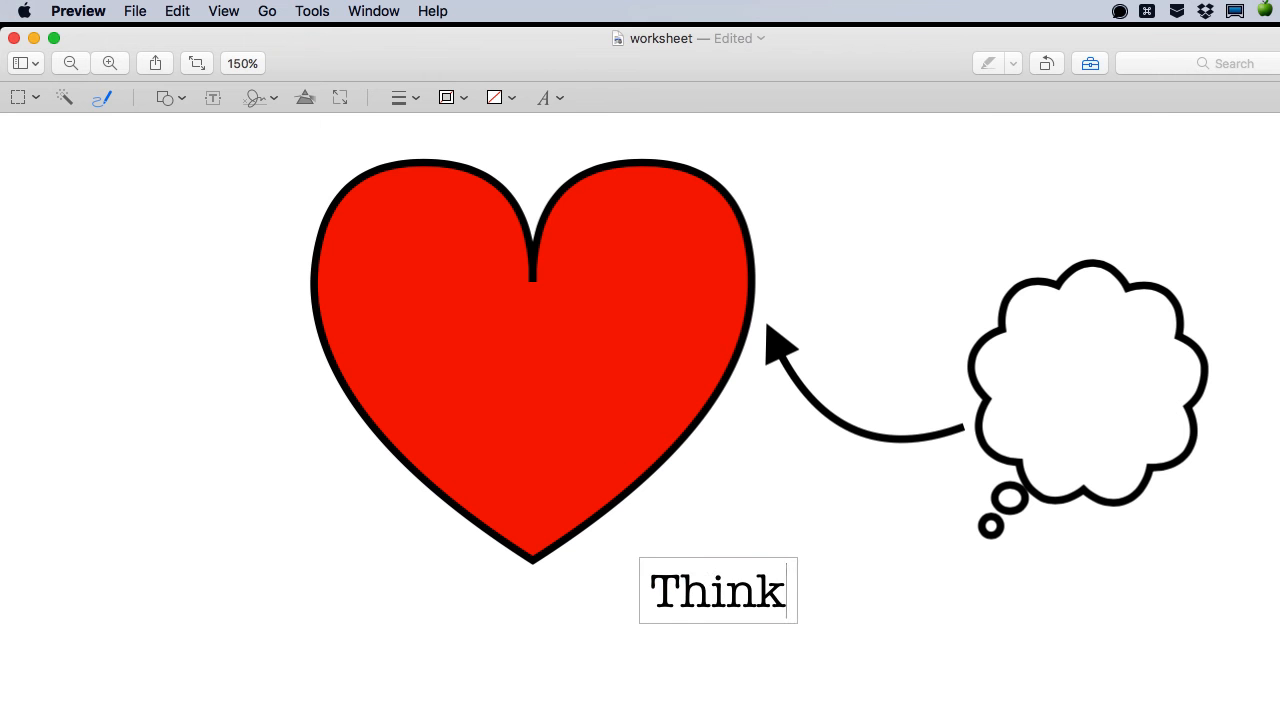
{"action": "type", "text": "ing of You"}
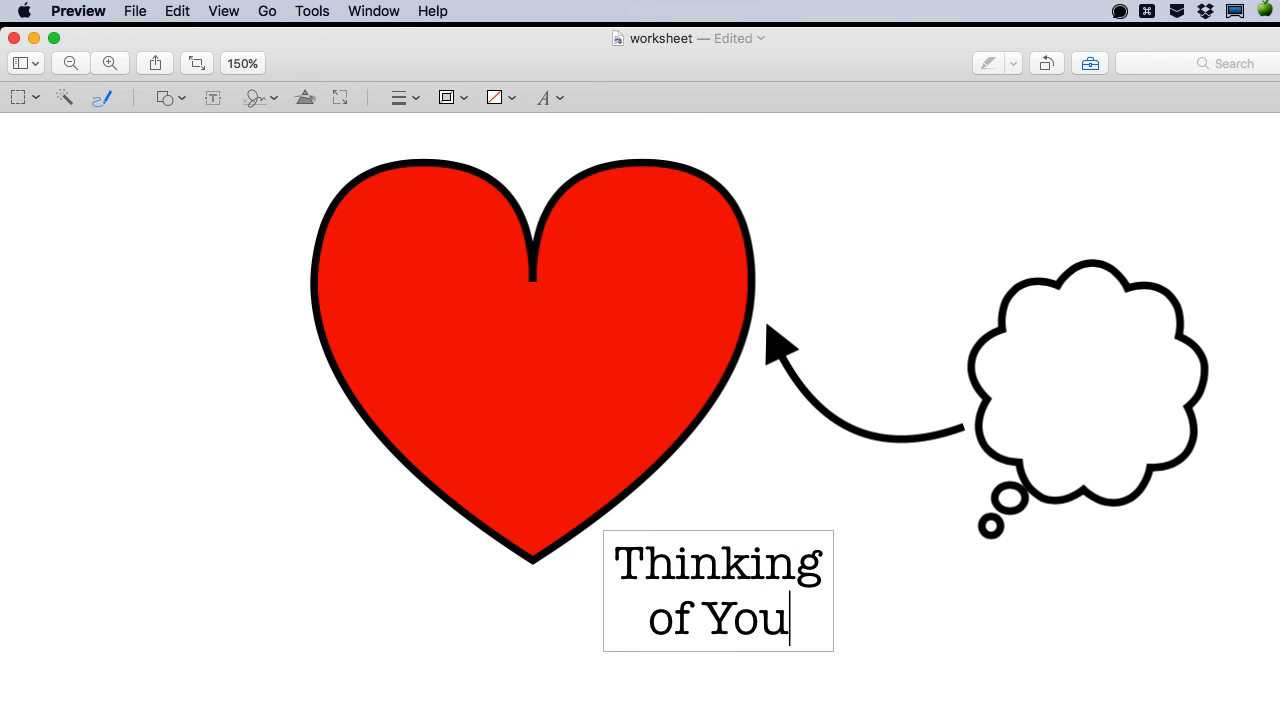
{"action": "left_click_drag", "start_coordinate": [718, 590], "coordinate": [1075, 390]}
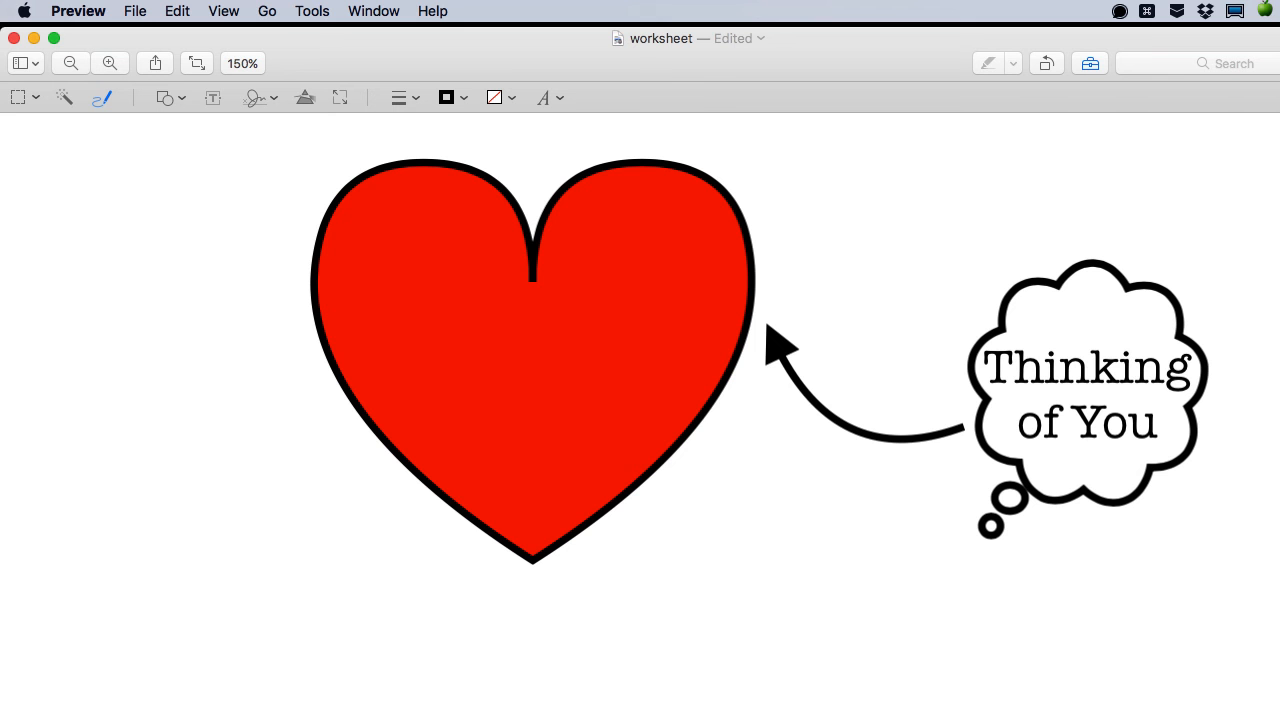
{"action": "mouse_move", "coordinate": [151, 362]}
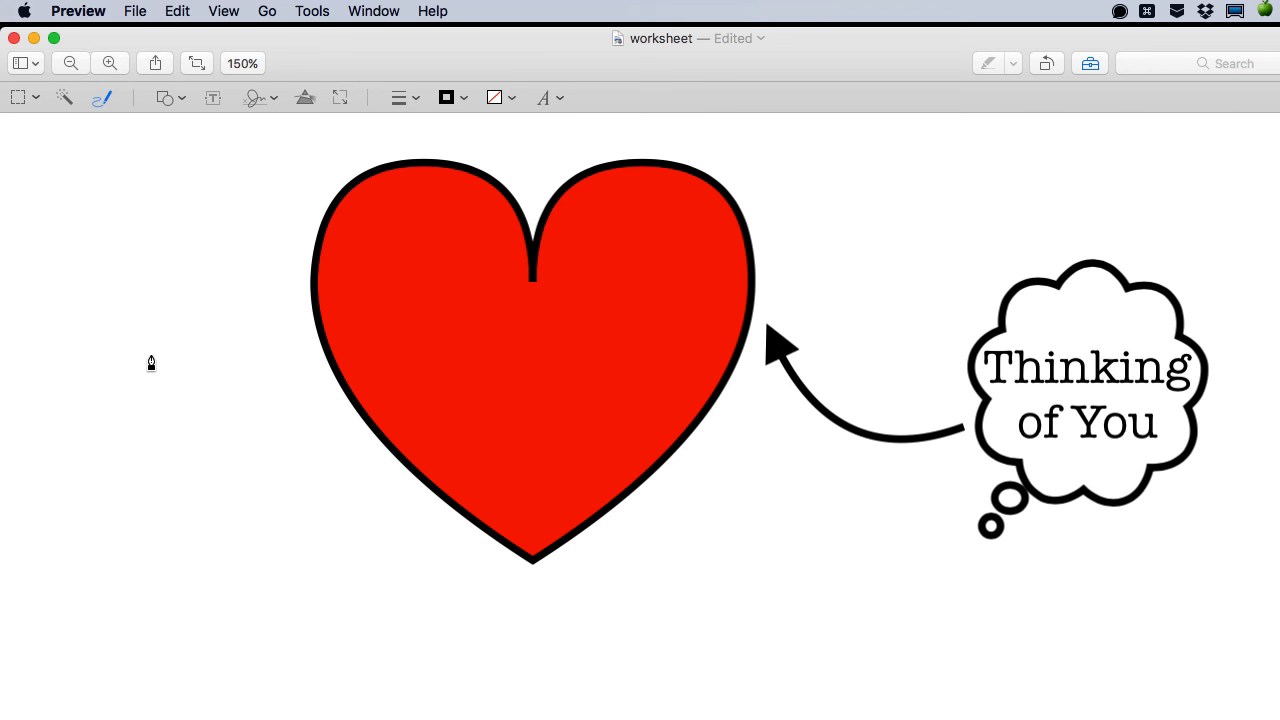
{"action": "mouse_move", "coordinate": [118, 378]}
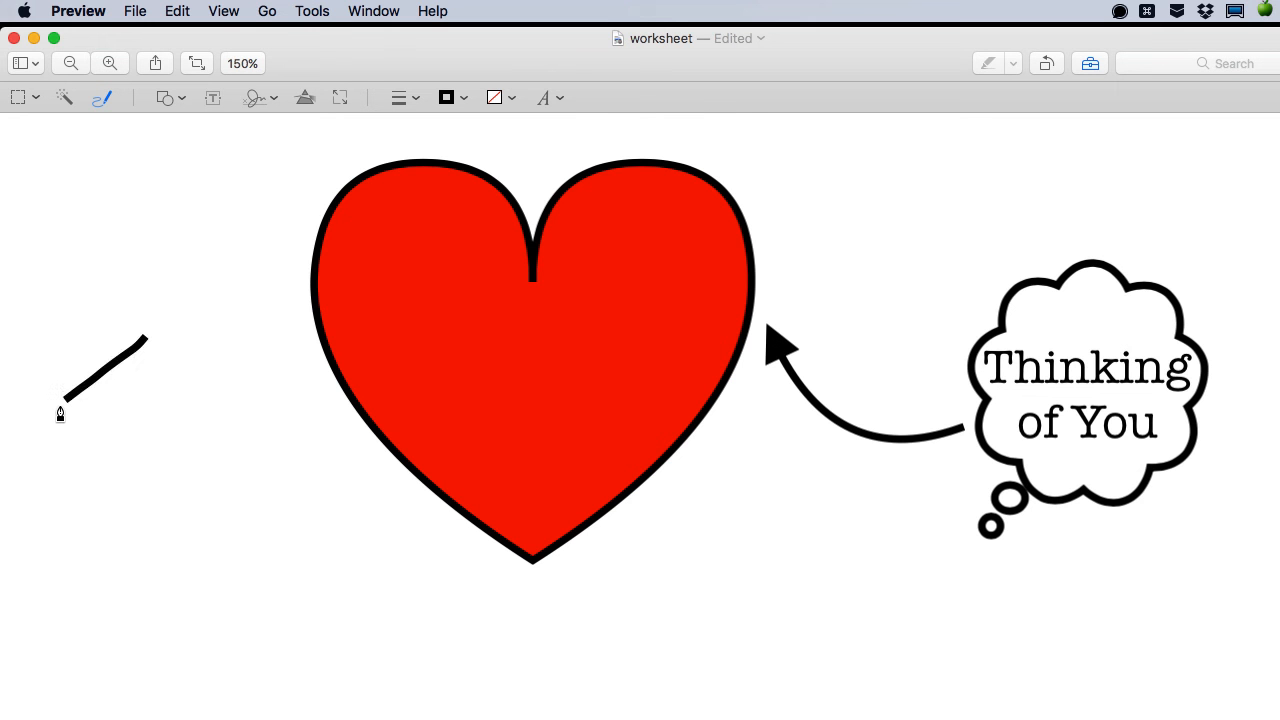
Step: Sketch a pentagon left of the heart, swap in the regular pentagon, and enlarge it
{"action": "left_click_drag", "start_coordinate": [60, 412], "coordinate": [227, 582]}
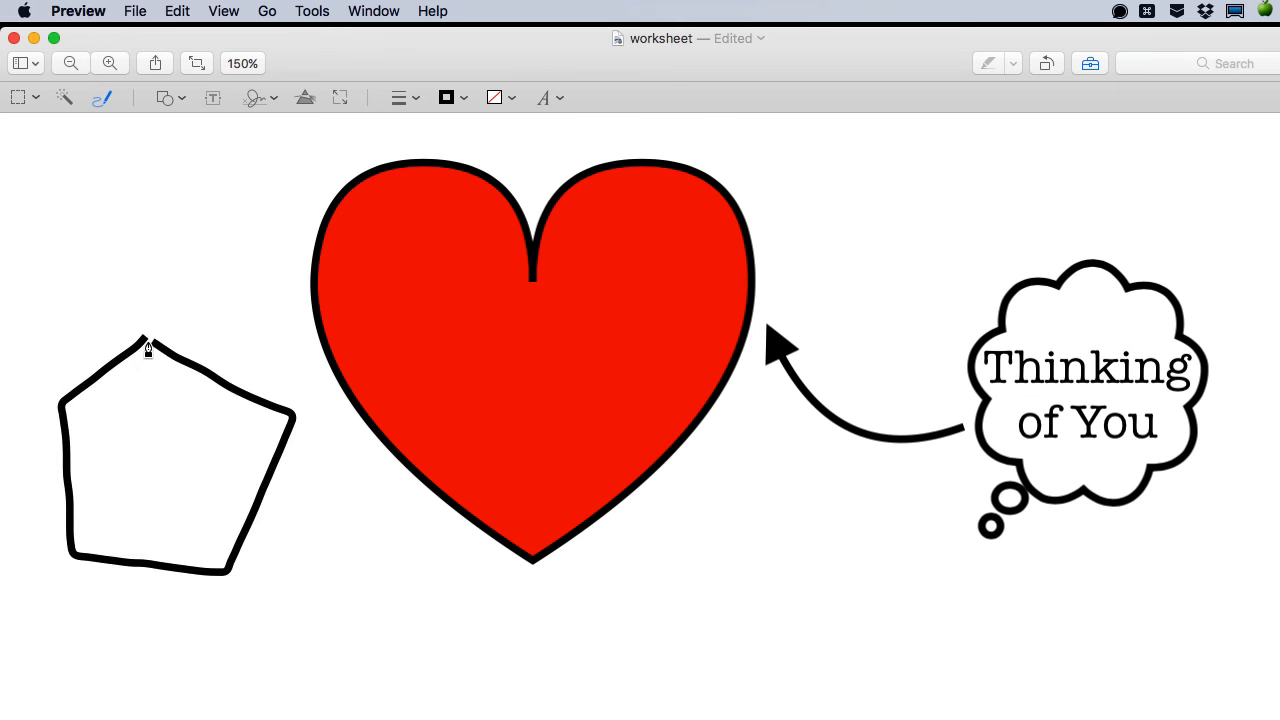
{"action": "left_click", "coordinate": [177, 455]}
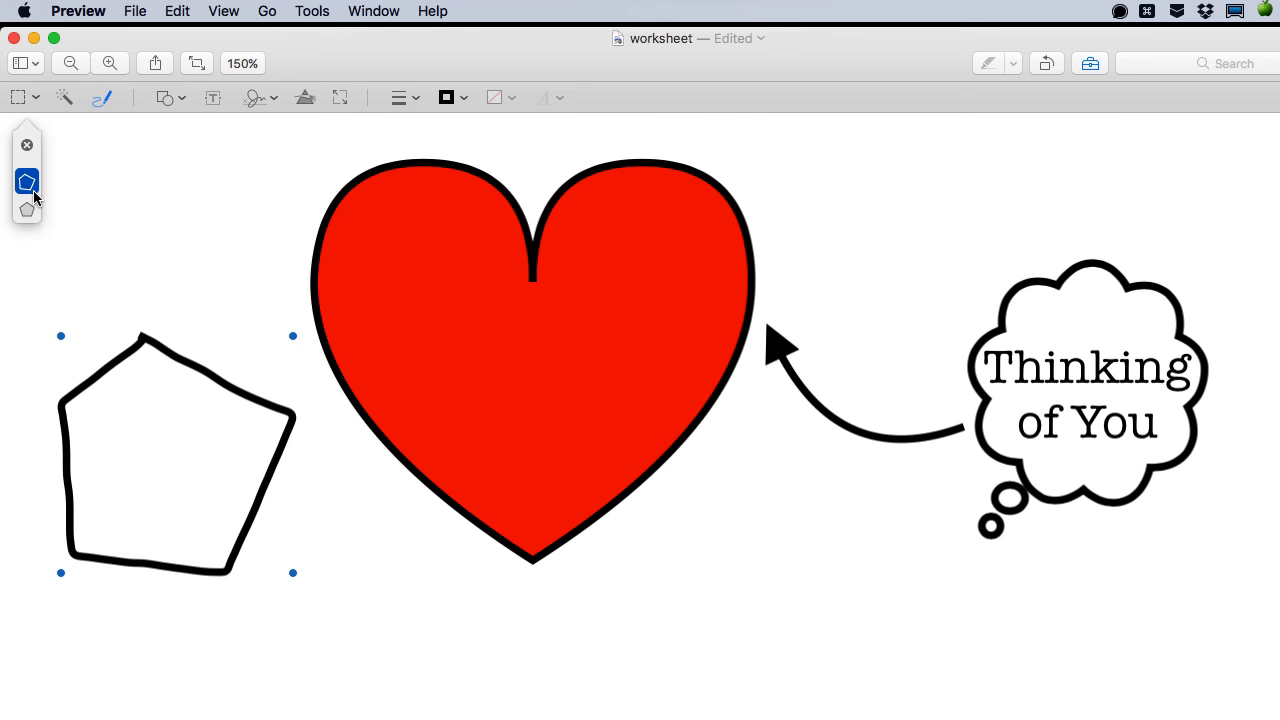
{"action": "left_click", "coordinate": [27, 209]}
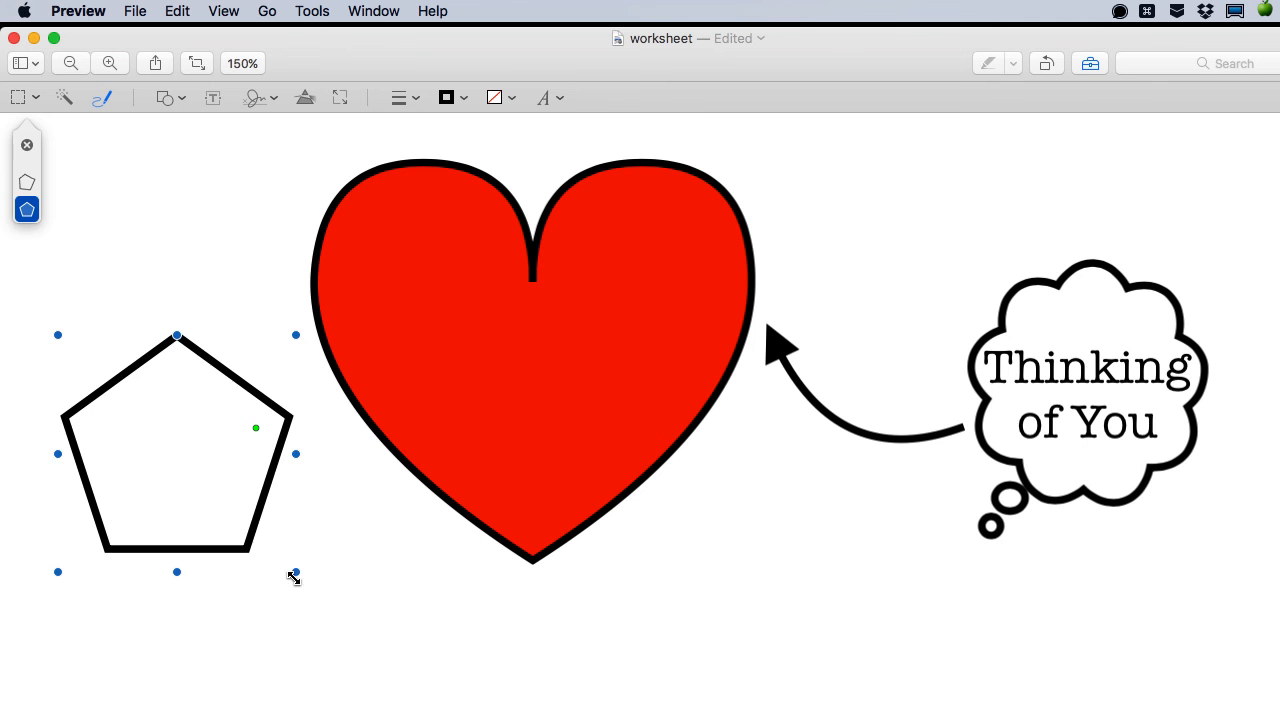
{"action": "left_click_drag", "start_coordinate": [295, 576], "coordinate": [408, 667]}
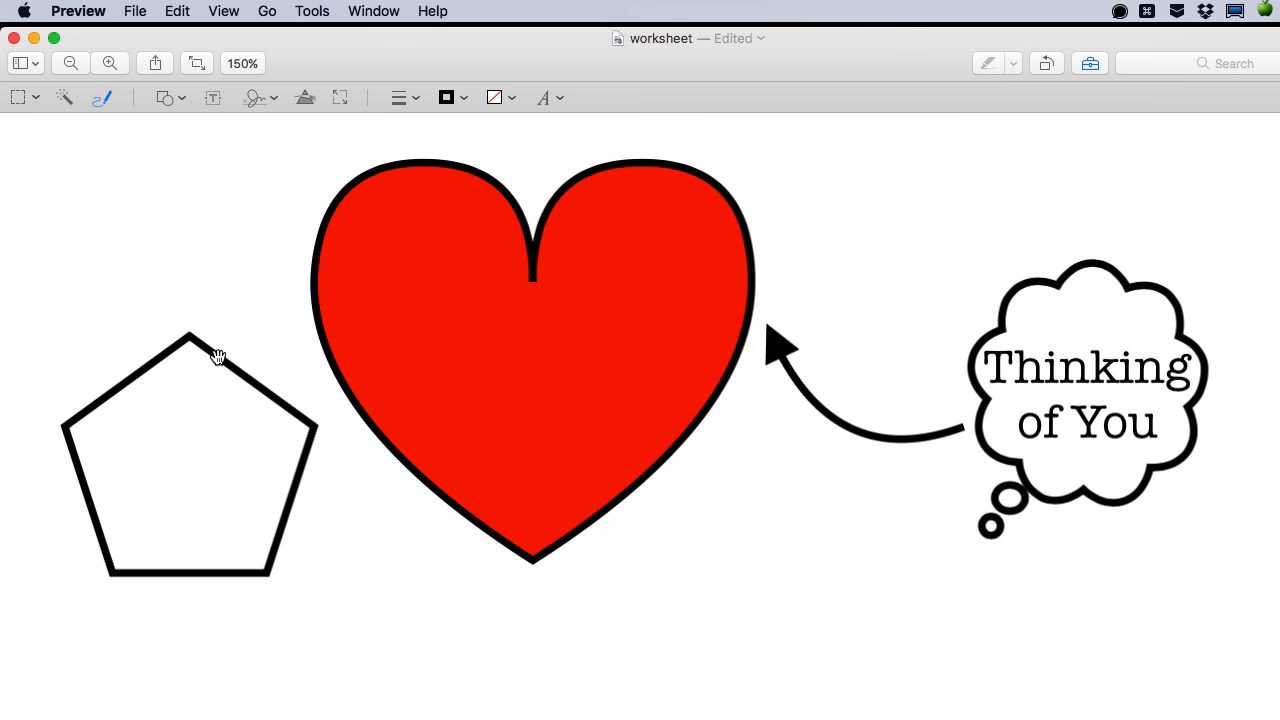
Step: Select the pentagon and drag its green control point to make it seven-sided
{"action": "left_click", "coordinate": [190, 450]}
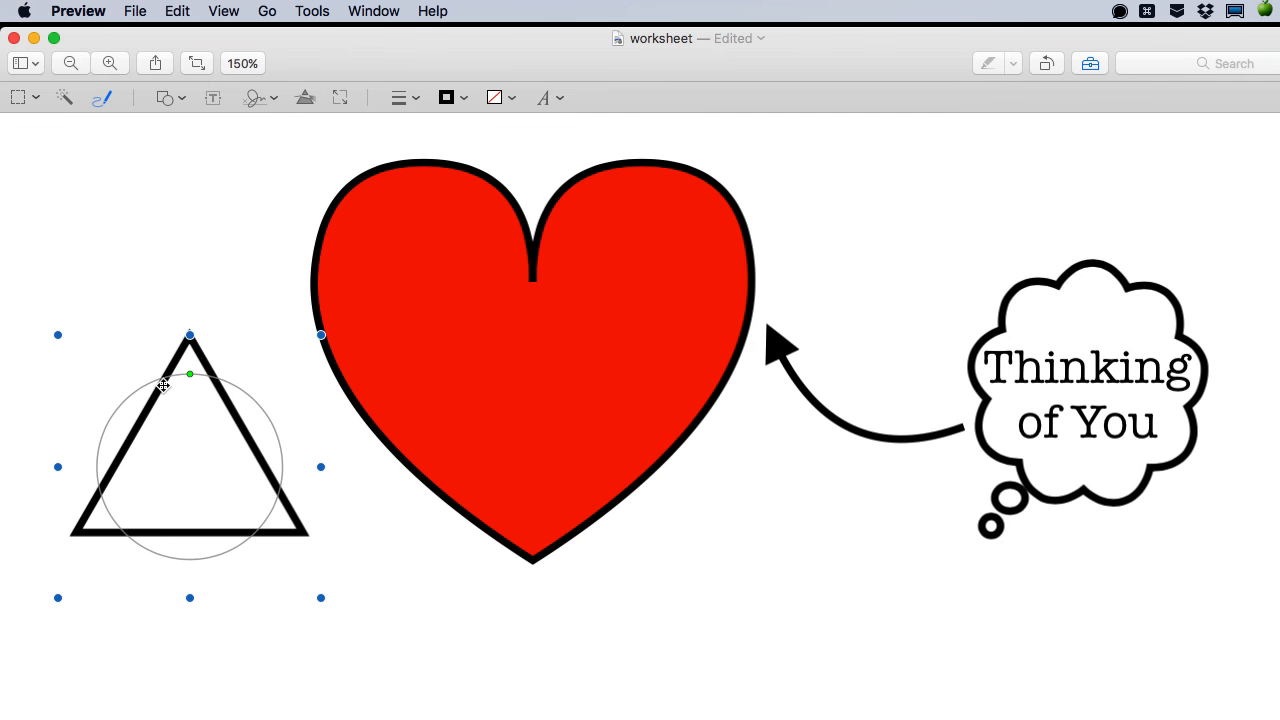
{"action": "left_click_drag", "start_coordinate": [190, 374], "coordinate": [211, 557]}
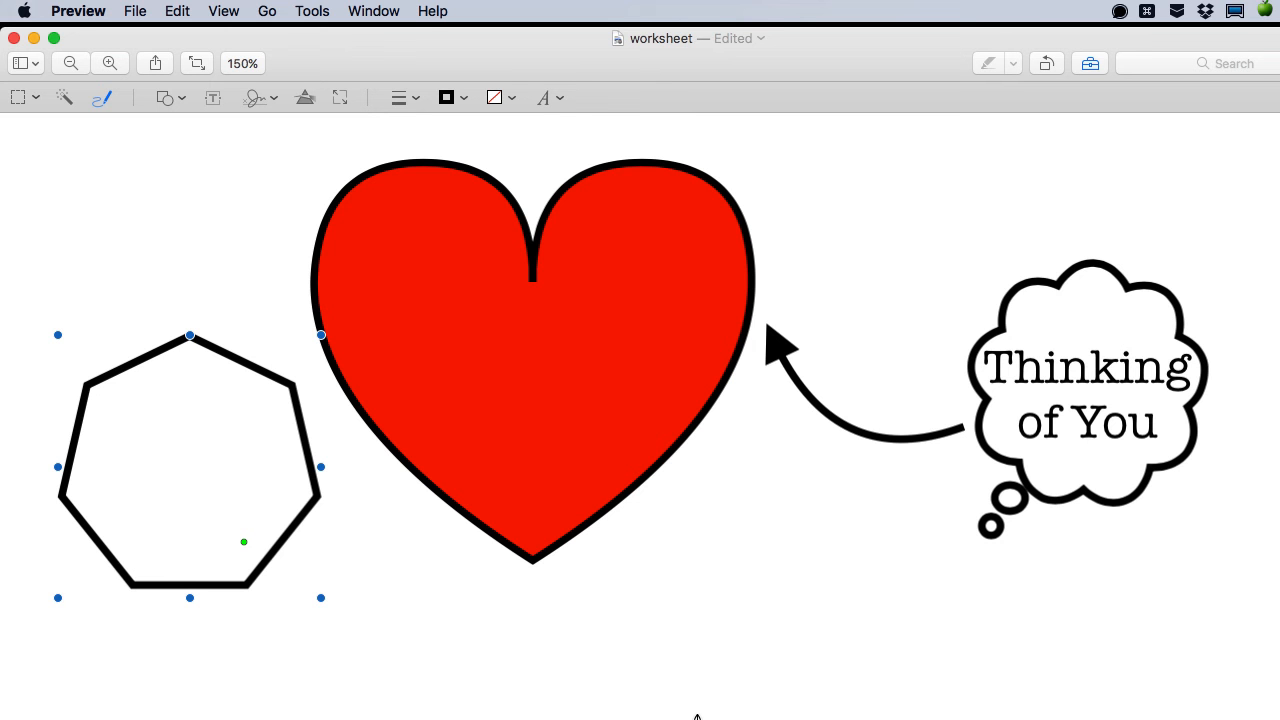
Step: Bring the Concept5b.png window to the front from the Window menu
{"action": "left_click", "coordinate": [312, 11]}
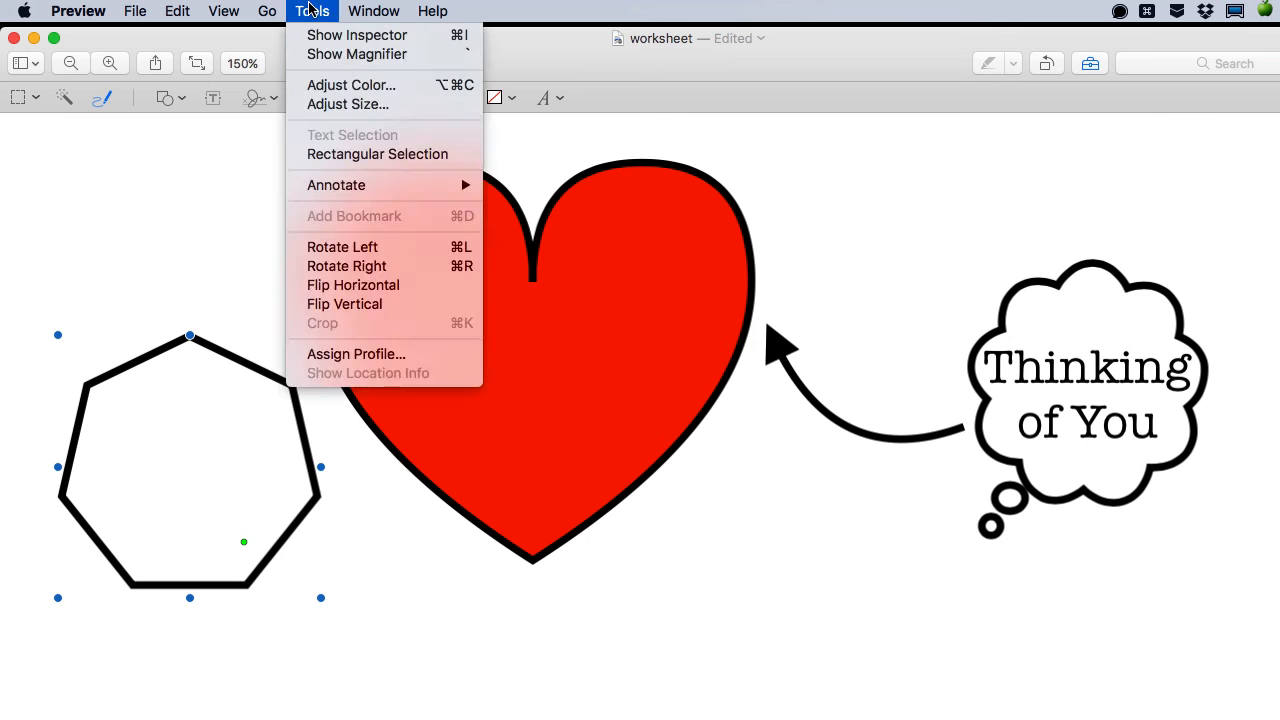
{"action": "left_click", "coordinate": [373, 11]}
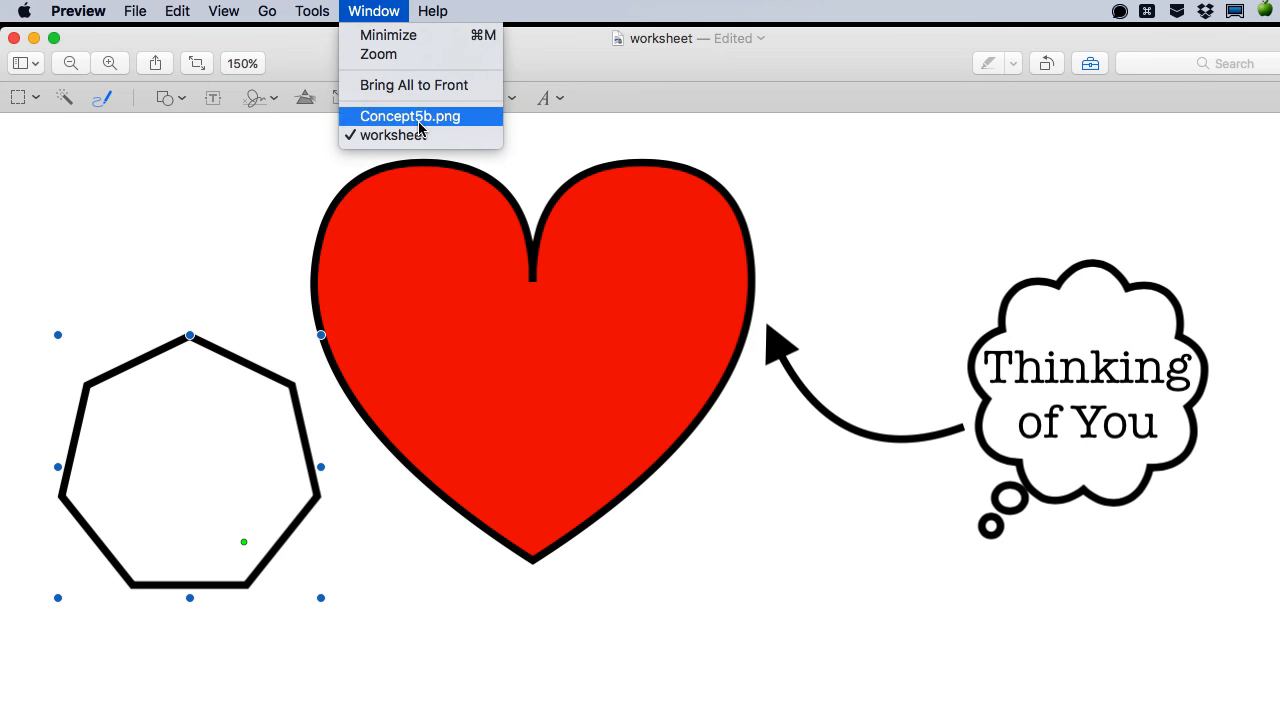
{"action": "left_click", "coordinate": [410, 116]}
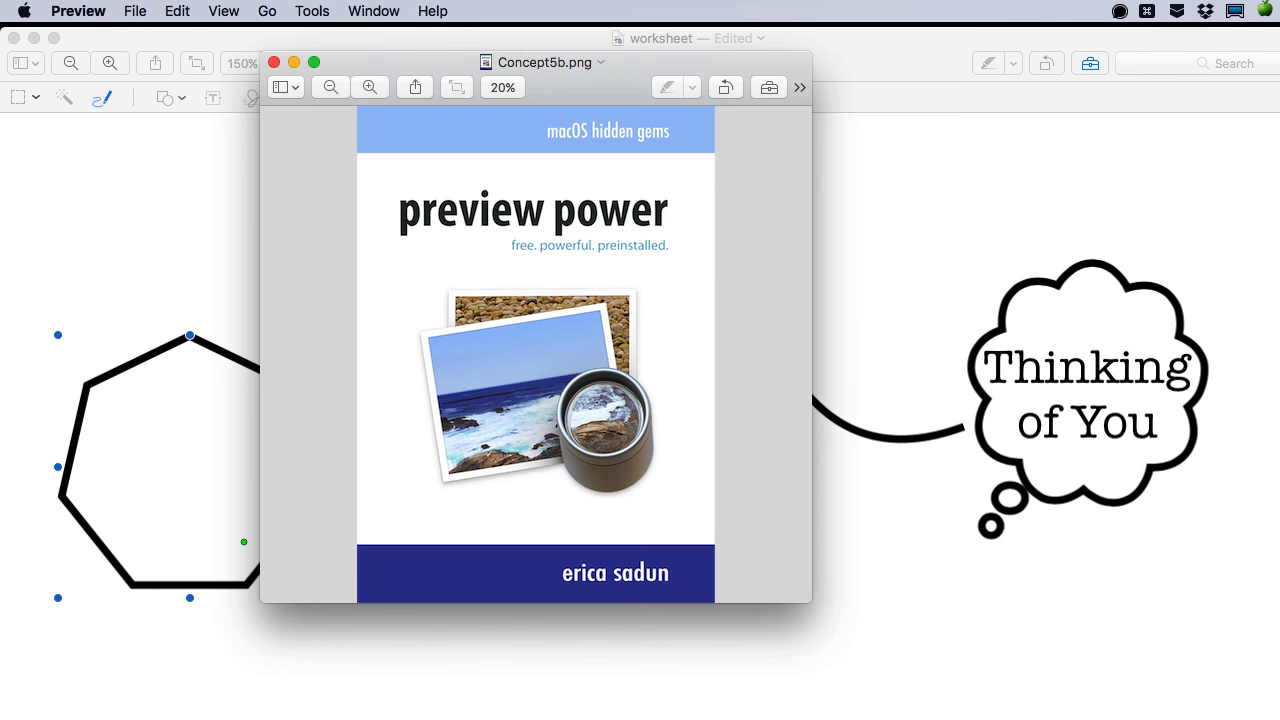